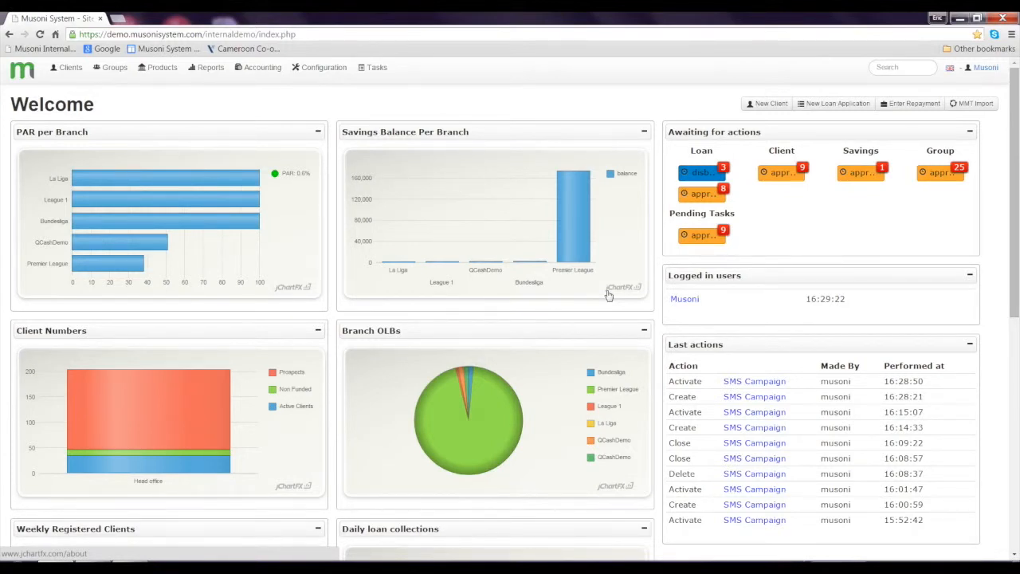
pyautogui.moveTo(309, 102)
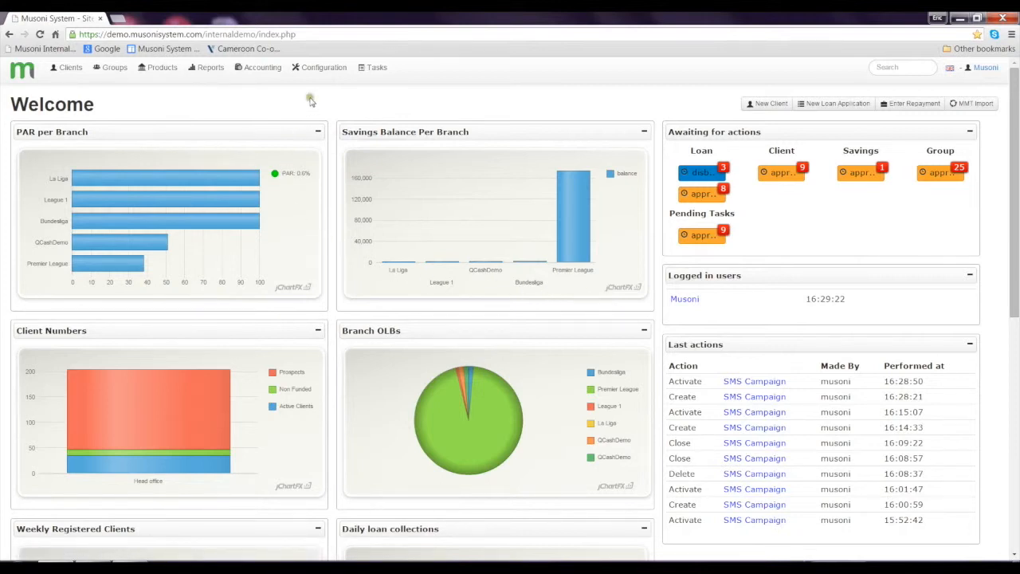
# - Expand the Configuration menu and head to its SMS Module entry
pyautogui.click(325, 67)
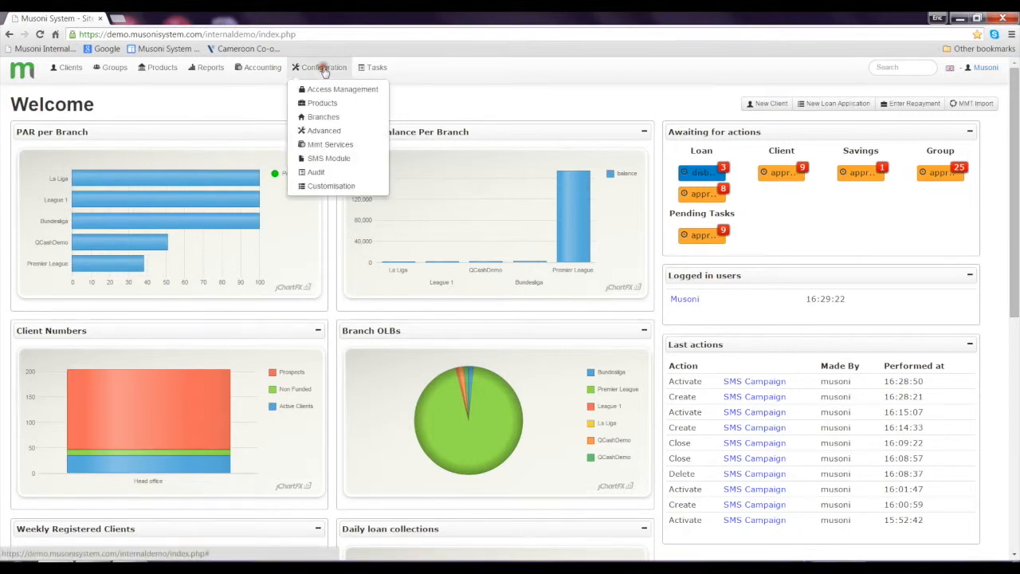
pyautogui.moveTo(325, 131)
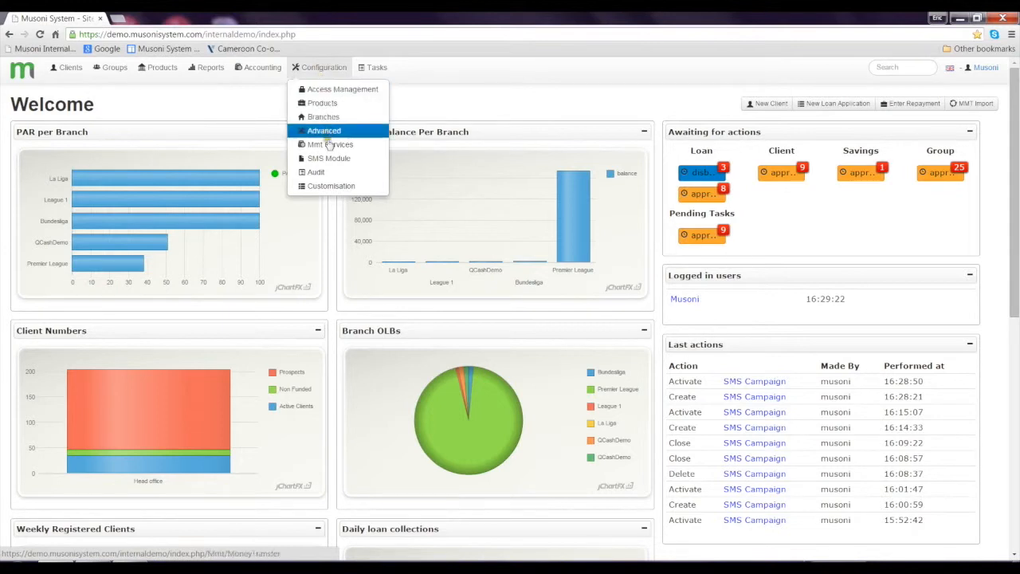
pyautogui.click(328, 158)
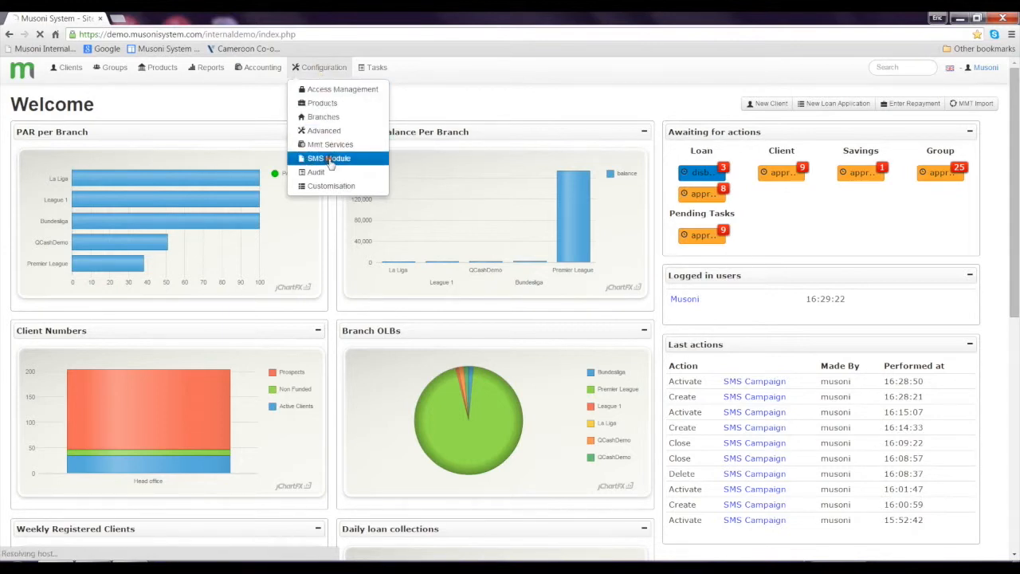
# - Show the View Campaign page listing the eight existing SMS campaigns
pyautogui.click(327, 158)
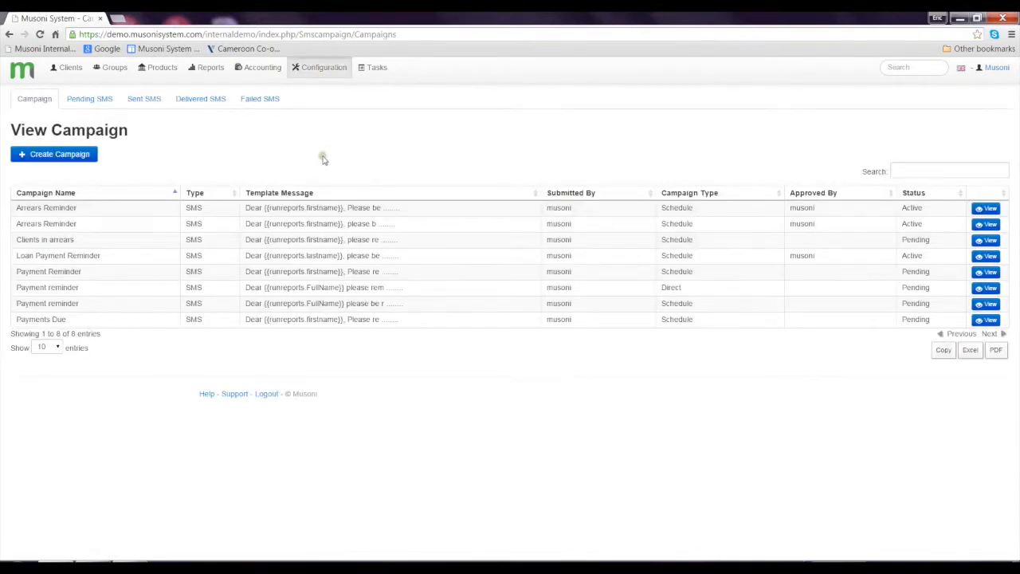
pyautogui.moveTo(316, 158)
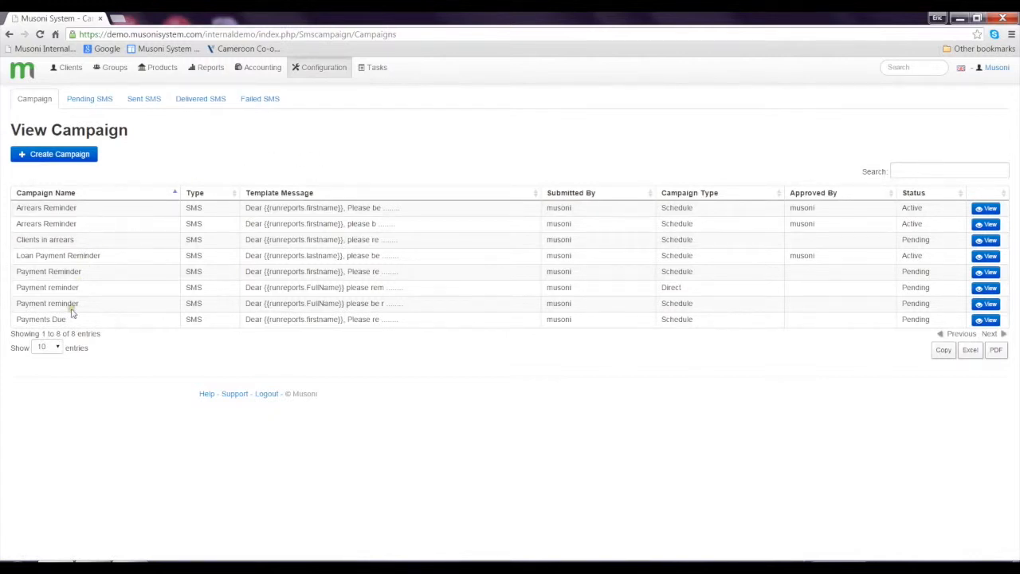
pyautogui.moveTo(89, 303)
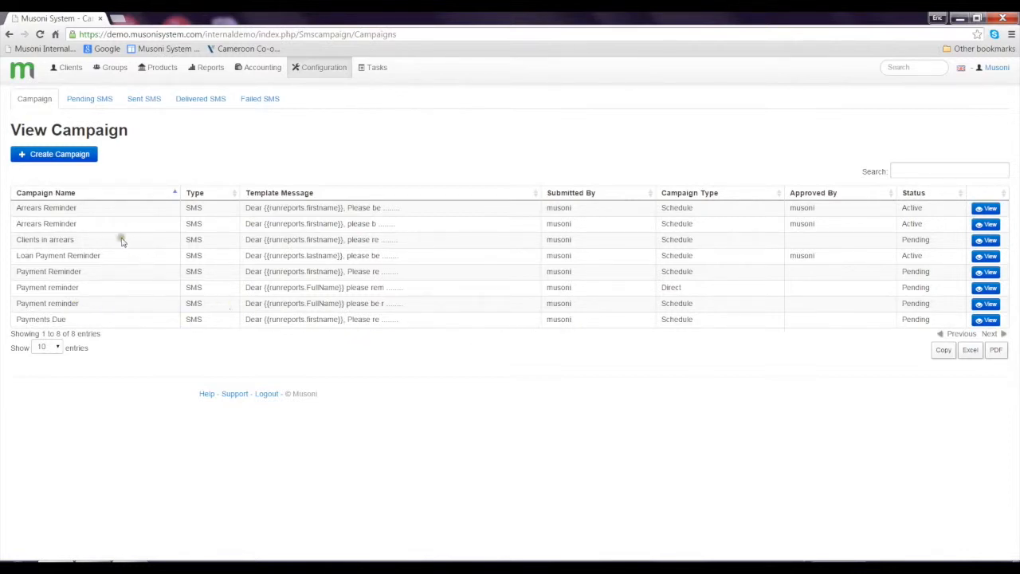
pyautogui.moveTo(61, 158)
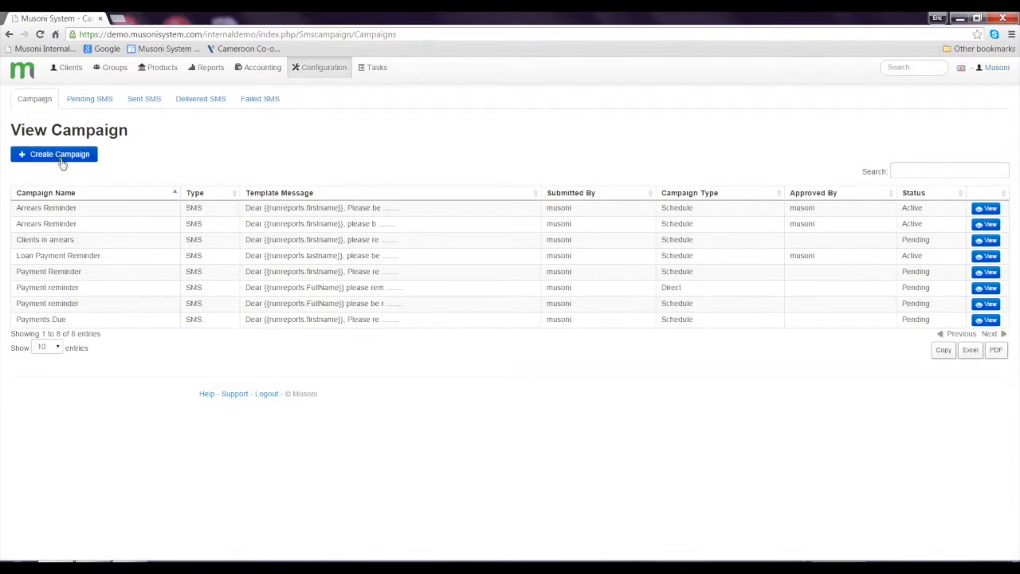
pyautogui.moveTo(63, 158)
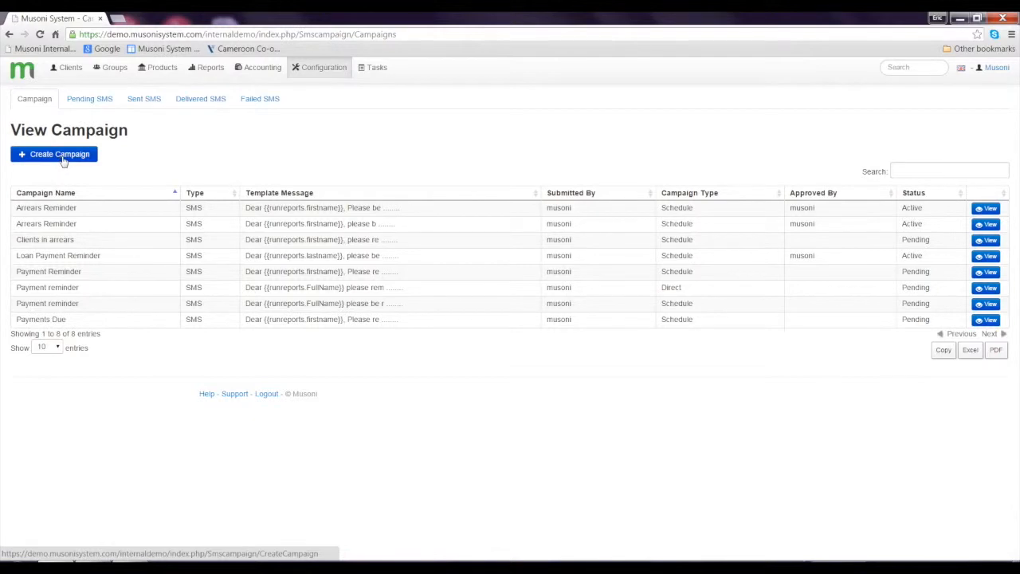
# - Begin a new campaign named 'Loan Arrears reminder' in the Add Campaign form
pyautogui.click(54, 153)
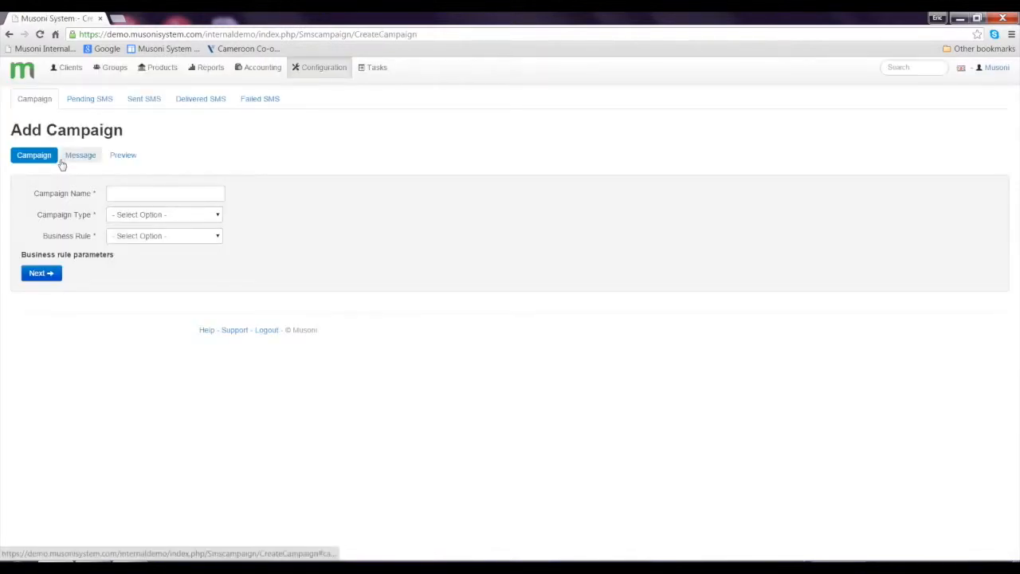
pyautogui.moveTo(80, 154)
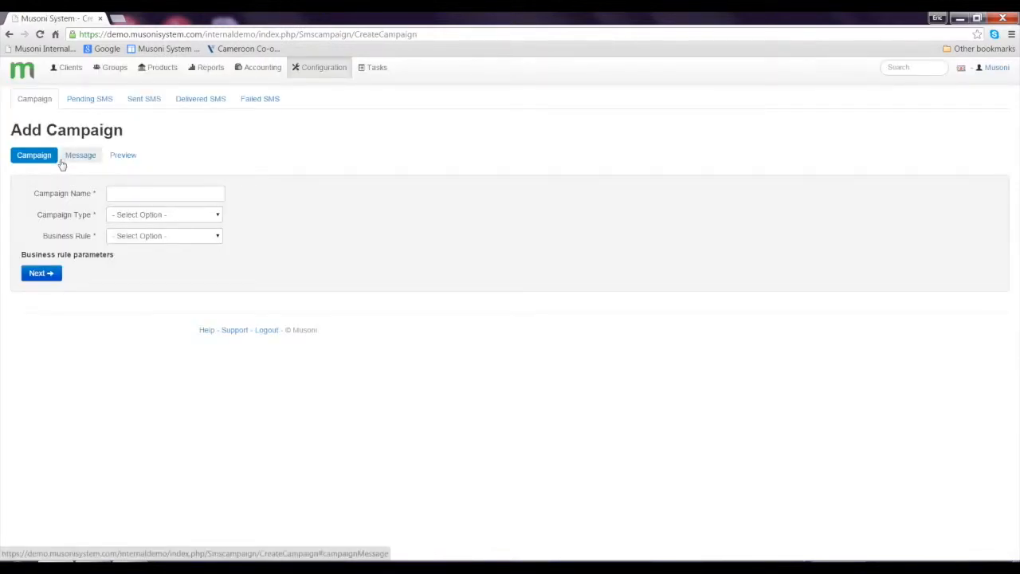
pyautogui.moveTo(79, 172)
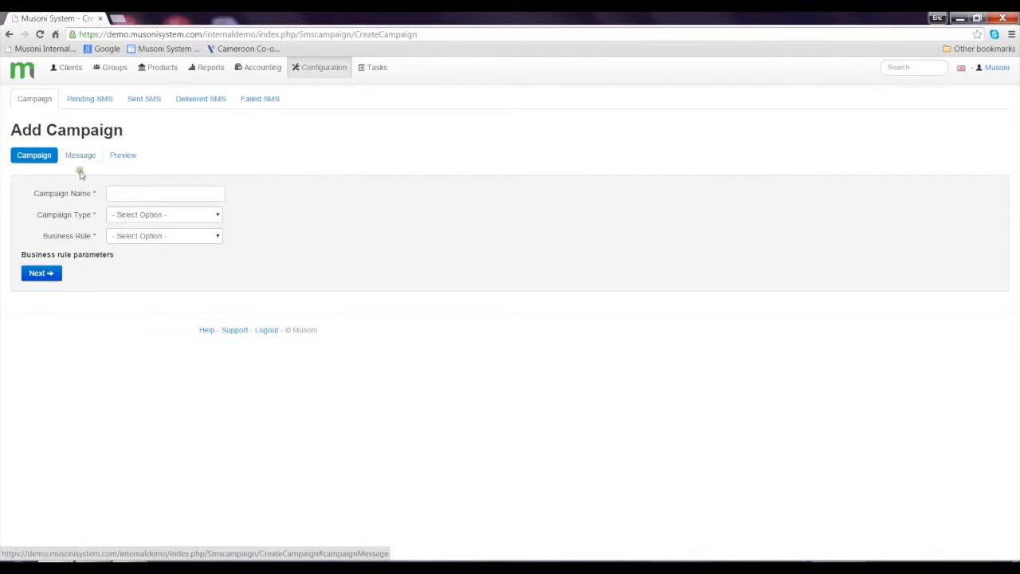
pyautogui.click(165, 193)
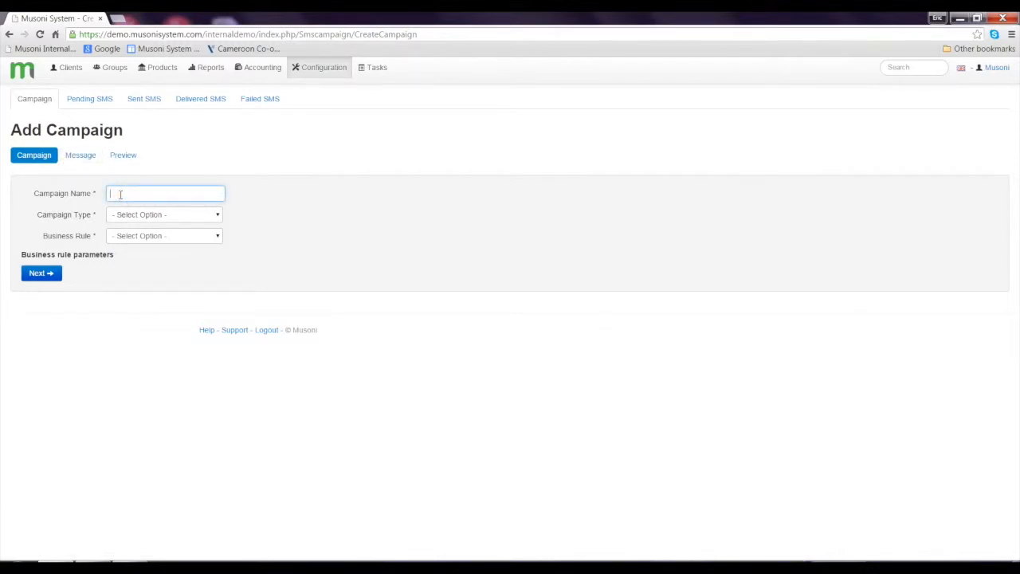
pyautogui.write('L')
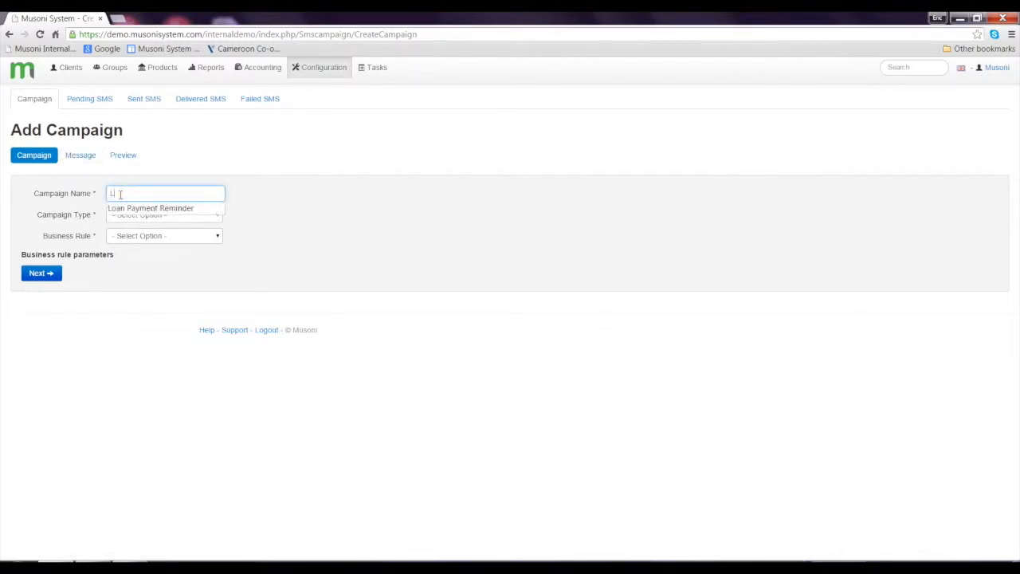
pyautogui.write('Loan Arrears reminder')
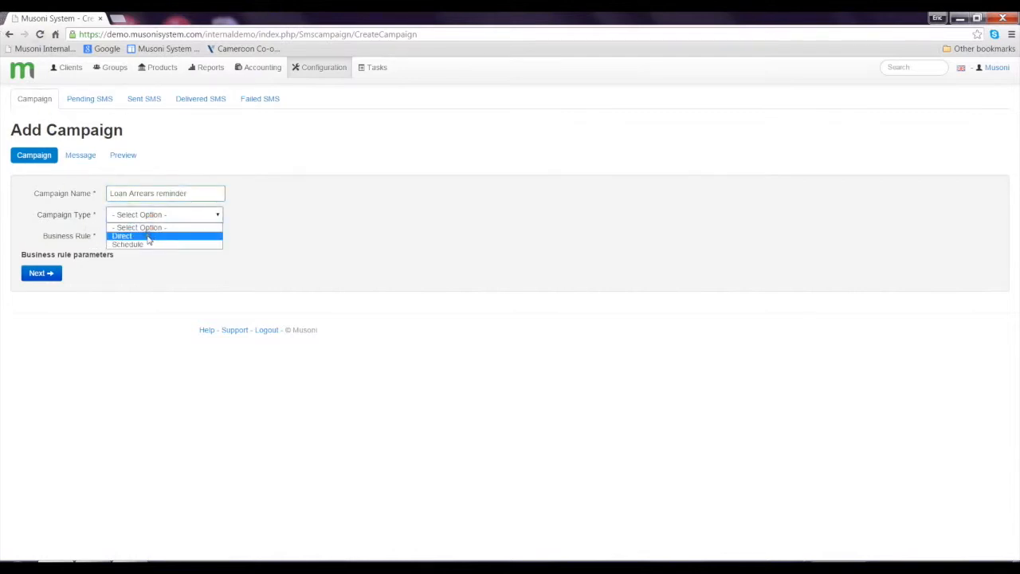
pyautogui.moveTo(142, 228)
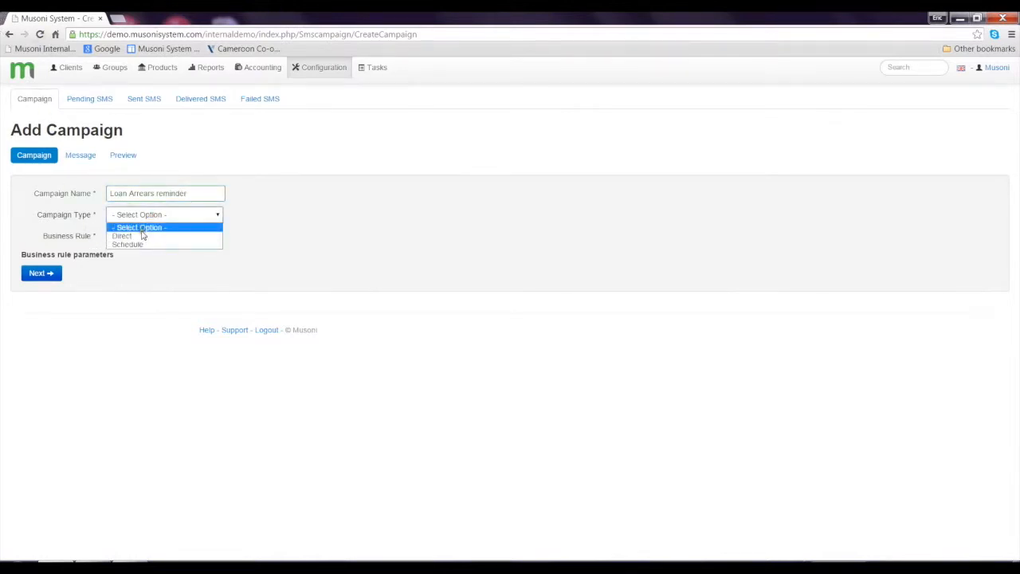
pyautogui.moveTo(140, 236)
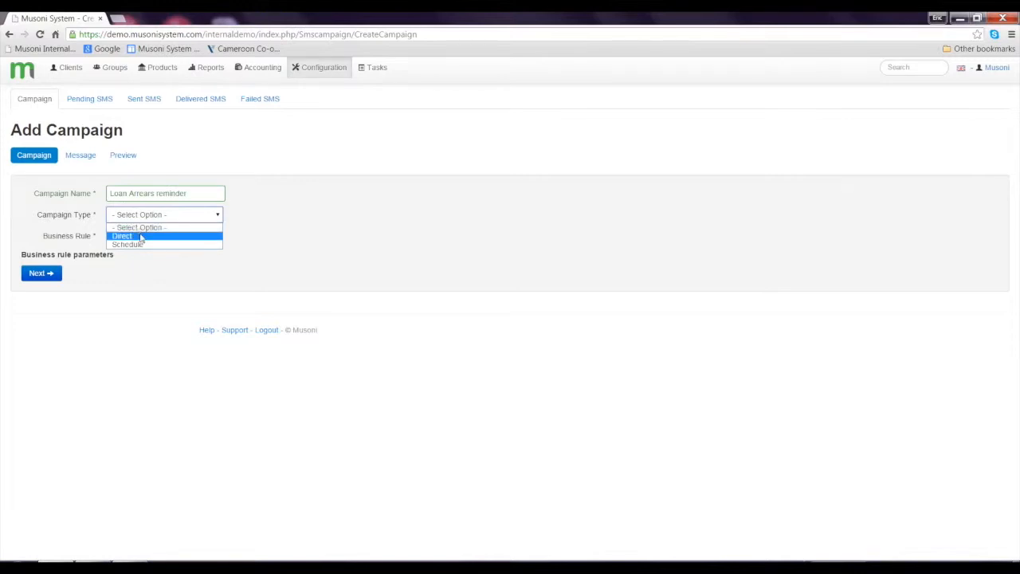
# - Make it a Schedule campaign starting 23-04-2015 at 12:00, repeating daily
pyautogui.click(128, 244)
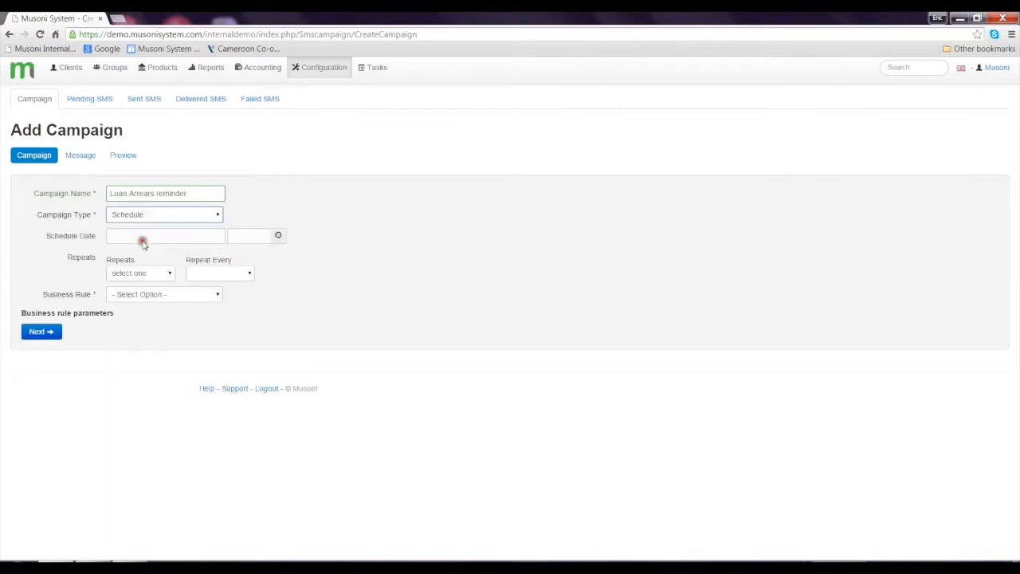
pyautogui.click(162, 236)
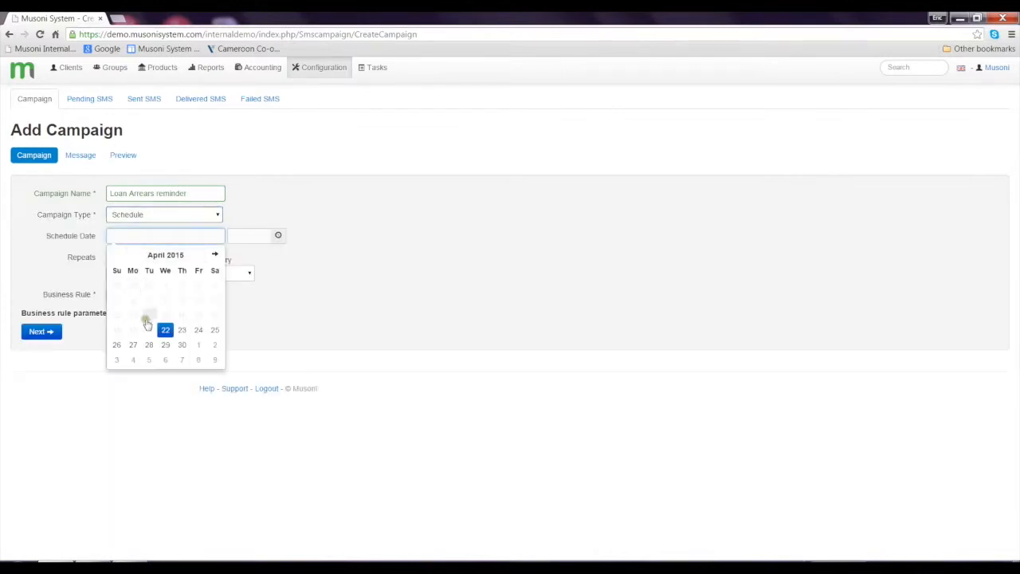
pyautogui.click(166, 330)
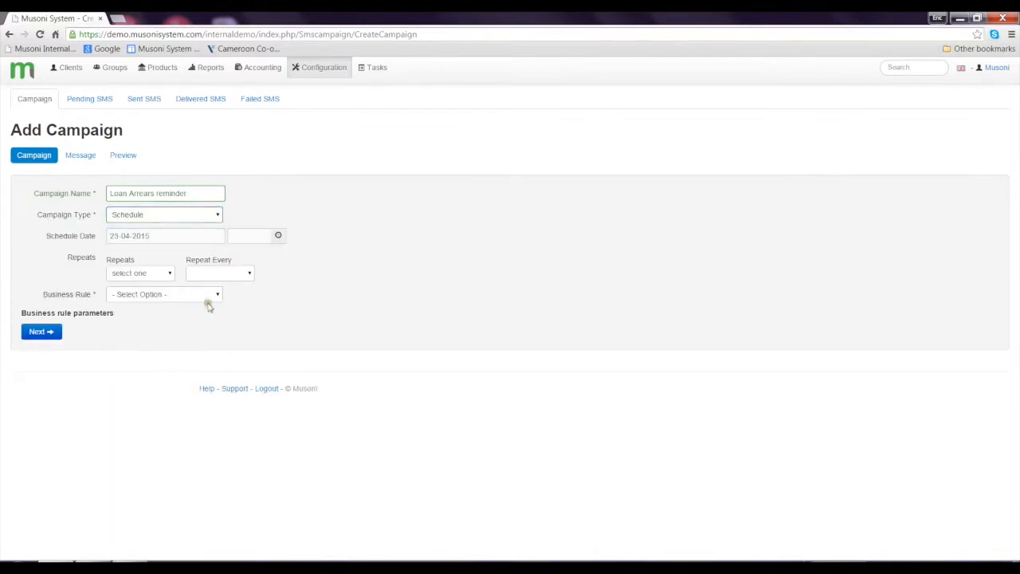
pyautogui.click(277, 236)
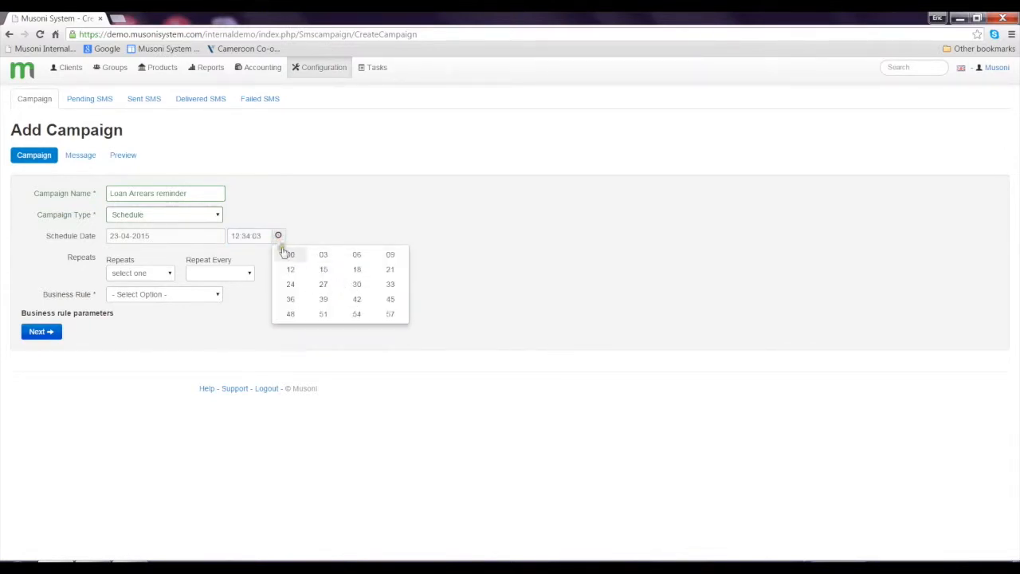
pyautogui.click(290, 255)
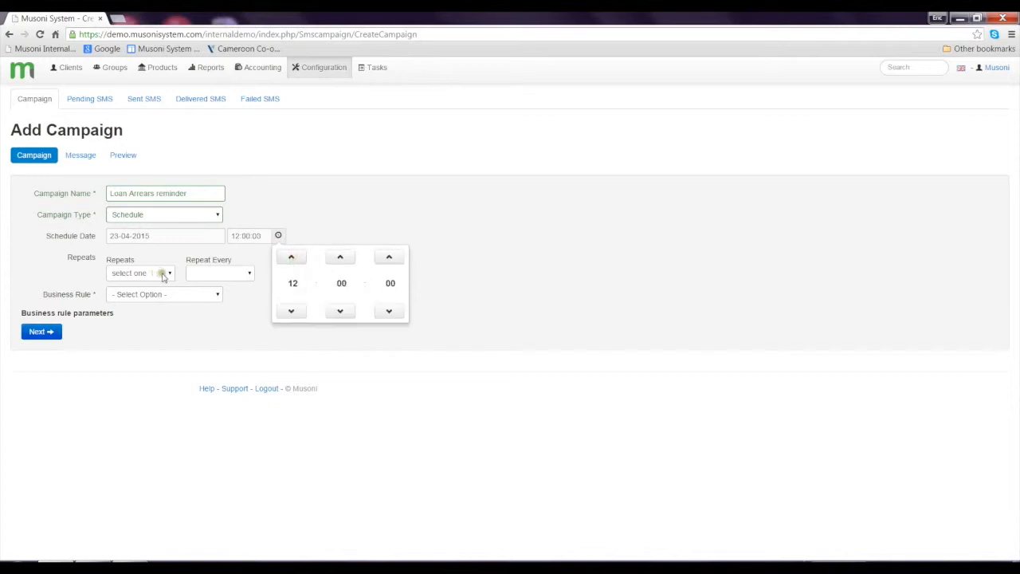
pyautogui.click(140, 272)
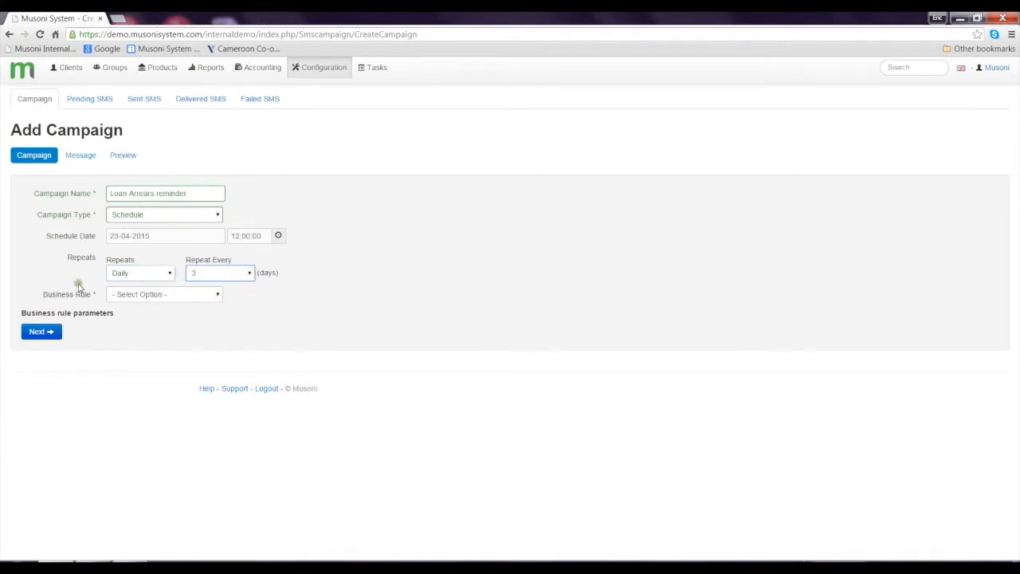
pyautogui.moveTo(63, 303)
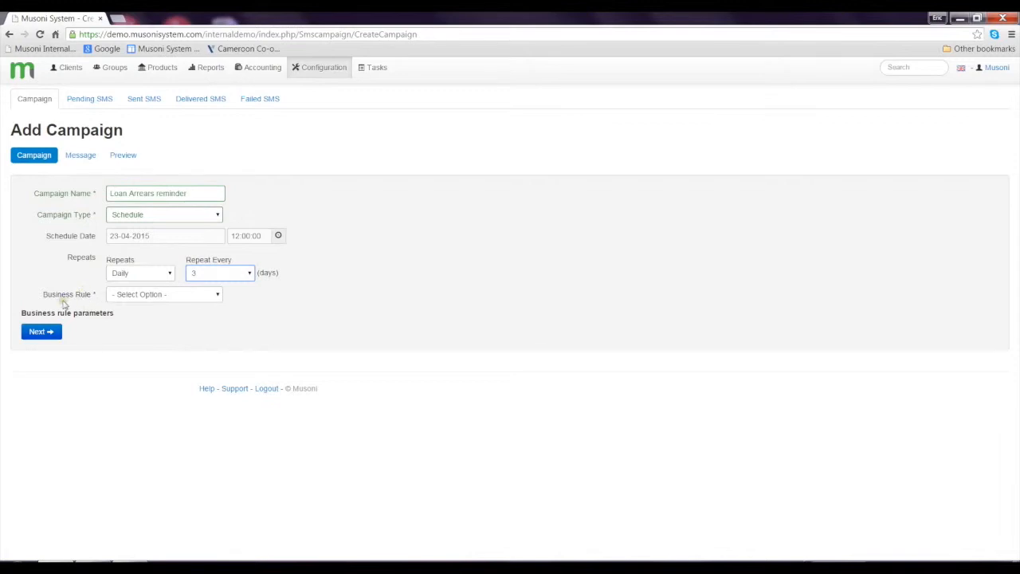
pyautogui.moveTo(67, 303)
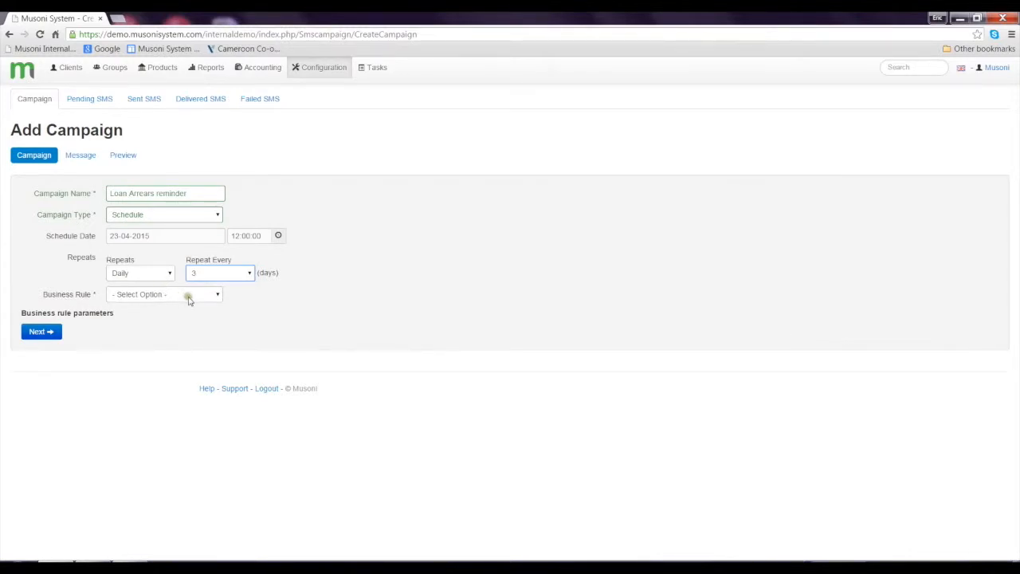
# - Set the business rule to 'Loans in arrears', revealing its parameters
pyautogui.click(163, 294)
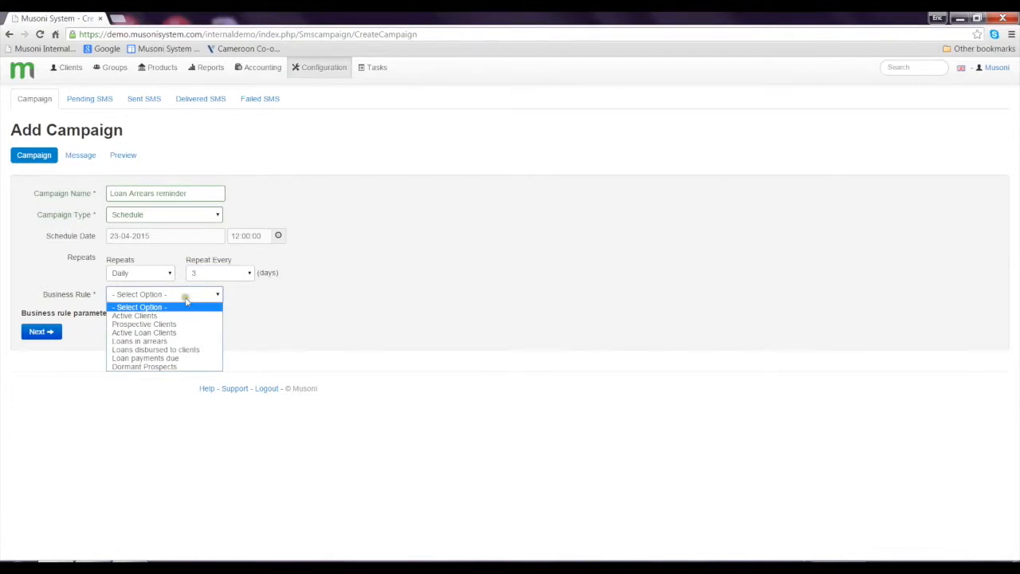
pyautogui.moveTo(185, 316)
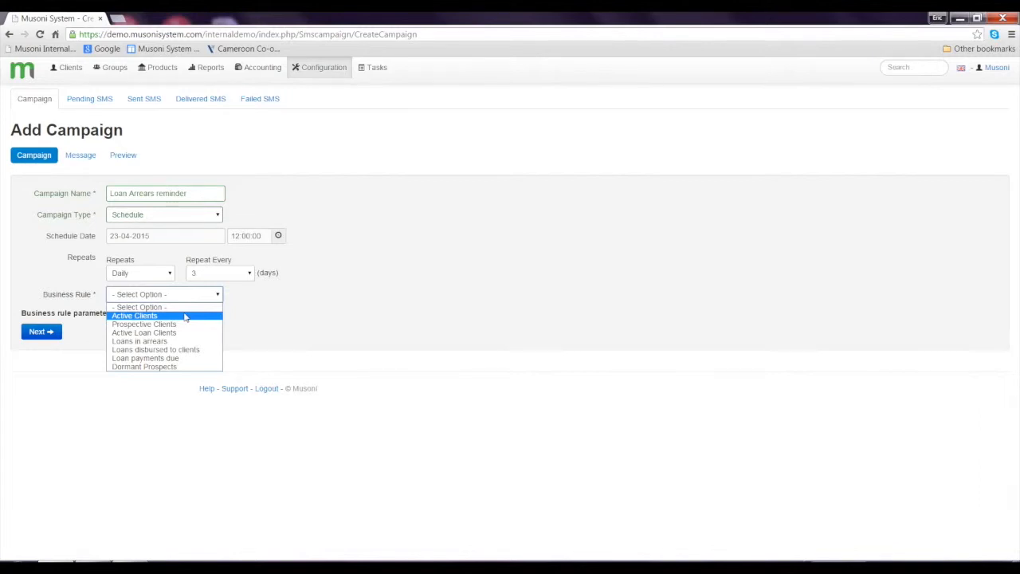
pyautogui.moveTo(144, 323)
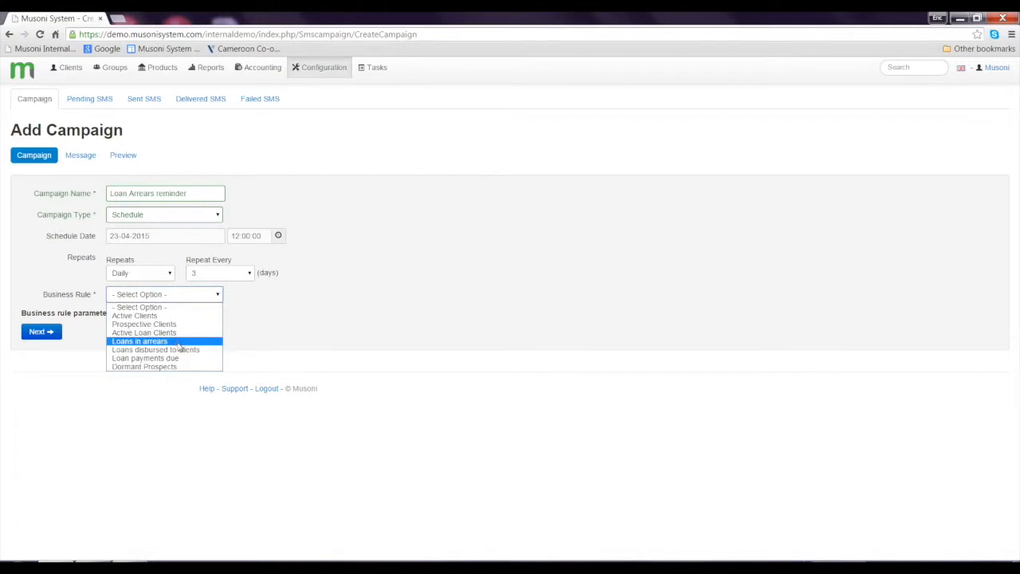
pyautogui.moveTo(182, 344)
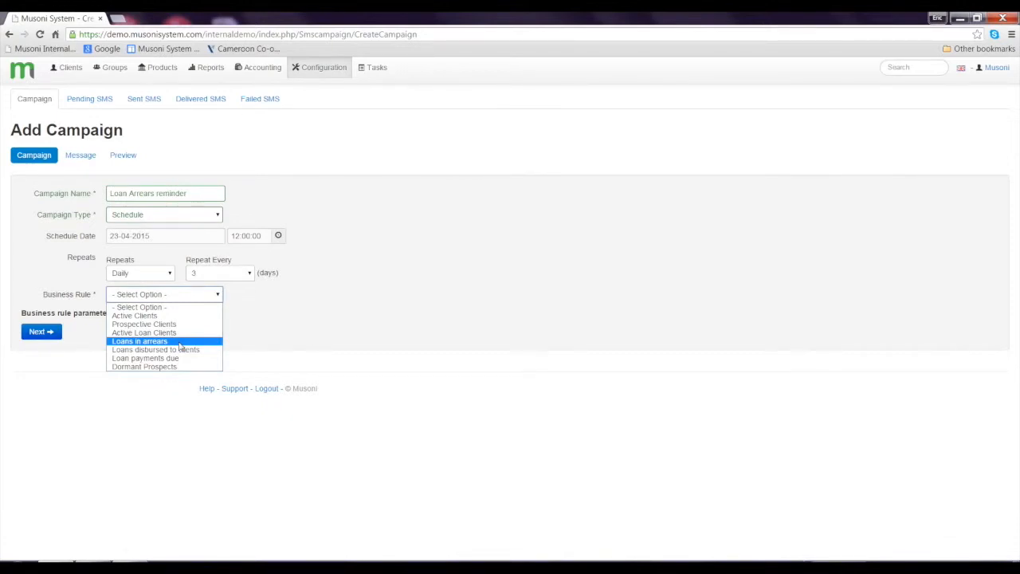
pyautogui.moveTo(143, 366)
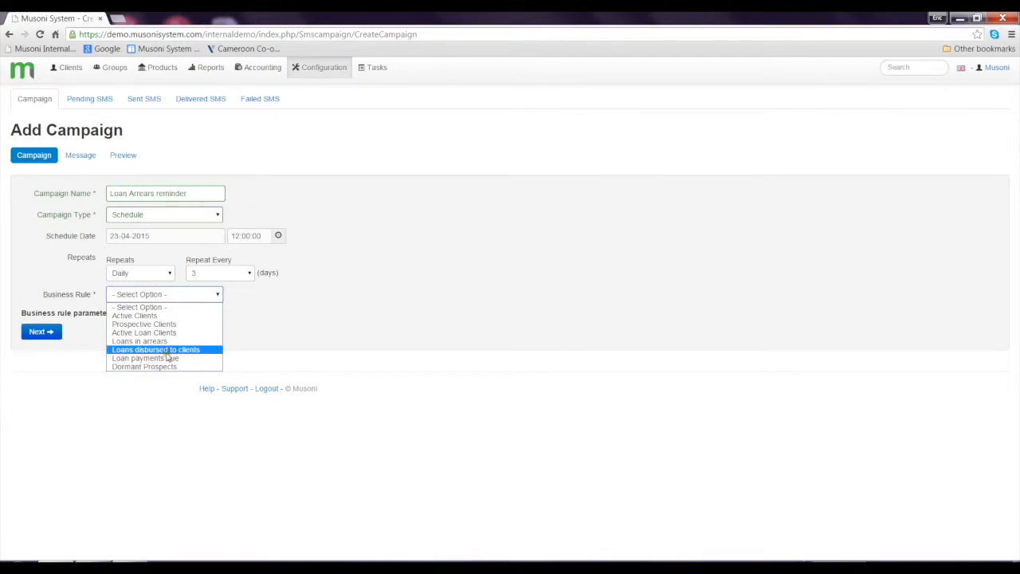
pyautogui.moveTo(166, 357)
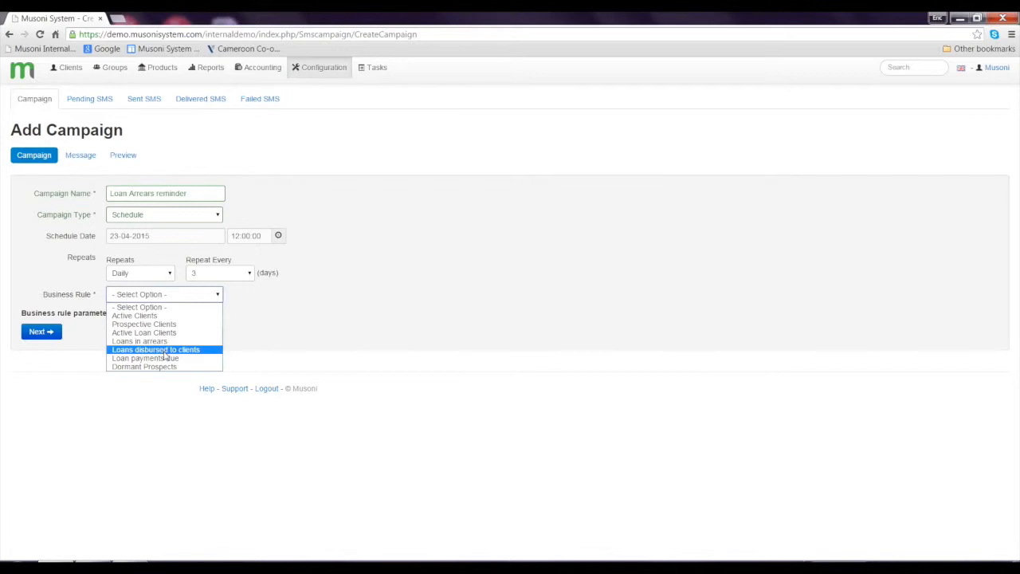
pyautogui.moveTo(160, 357)
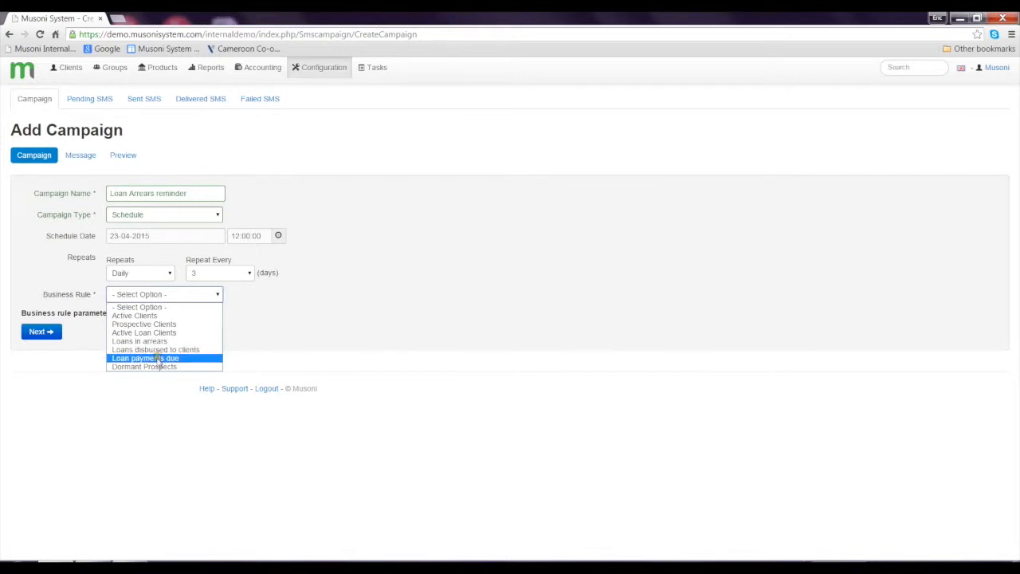
pyautogui.moveTo(158, 364)
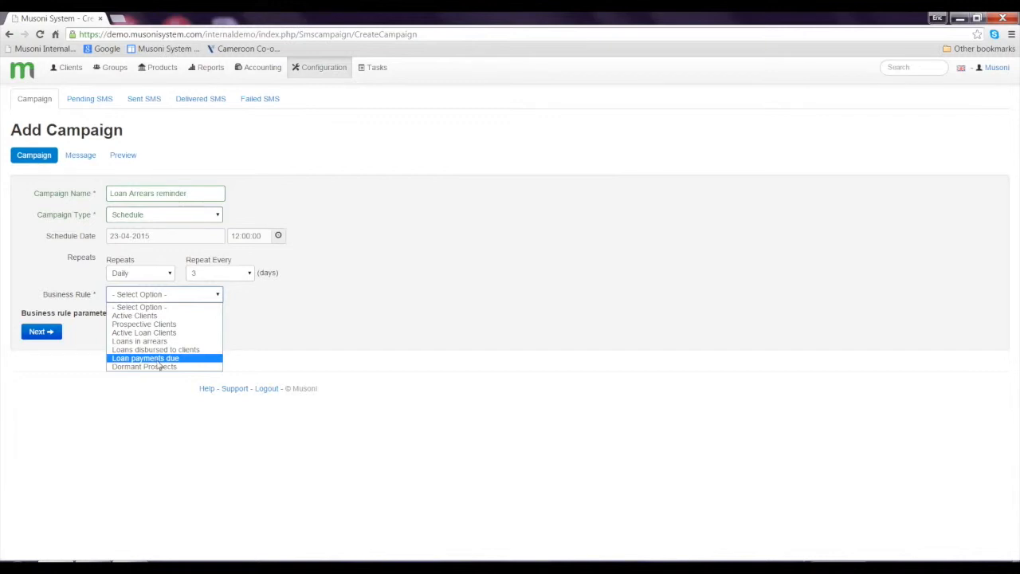
pyautogui.click(138, 341)
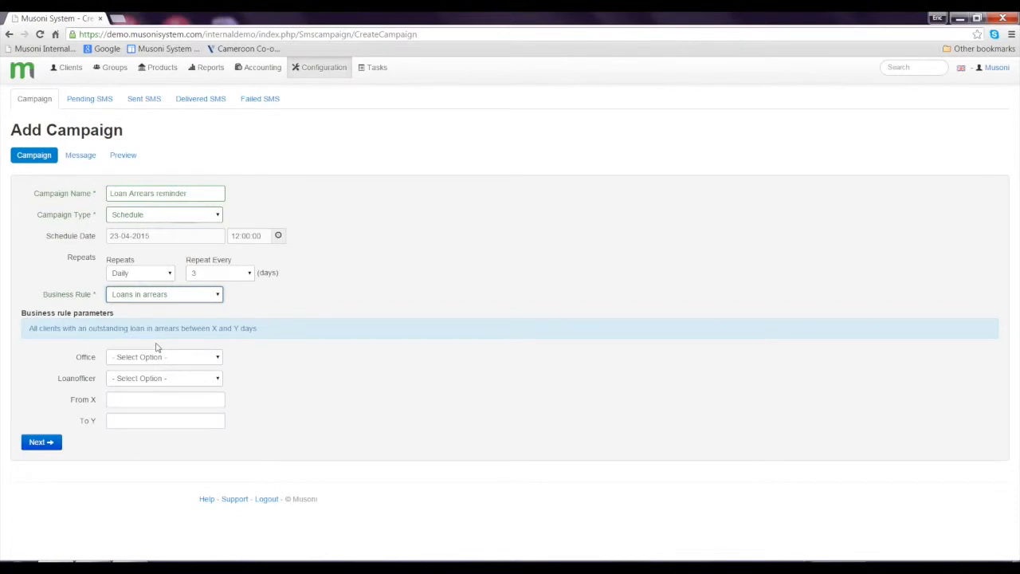
# - Apply the rule to Premier League office, officer Abramovich Roman, 1 to 15 days, and continue
pyautogui.click(162, 357)
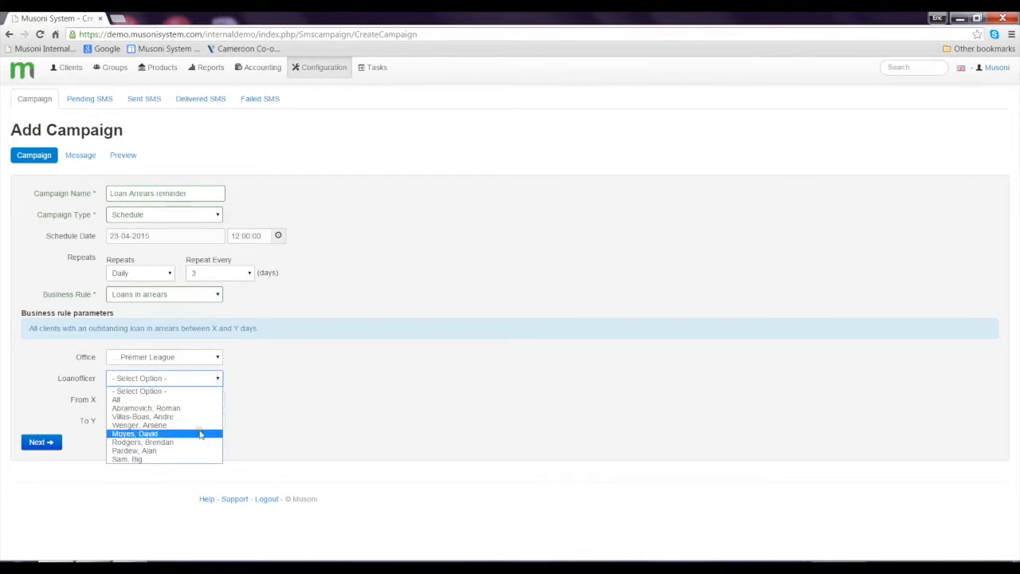
pyautogui.click(146, 408)
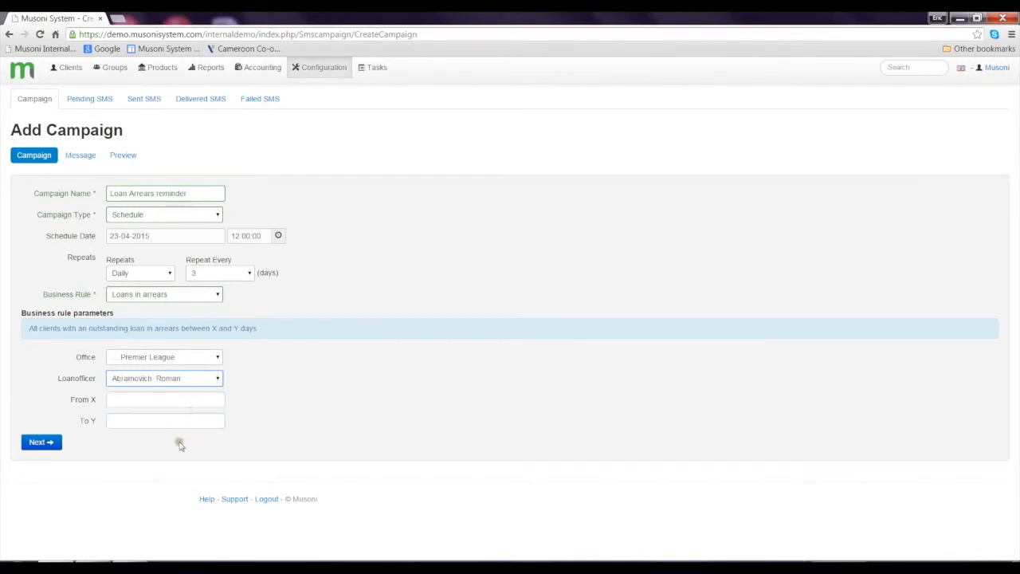
pyautogui.click(156, 398)
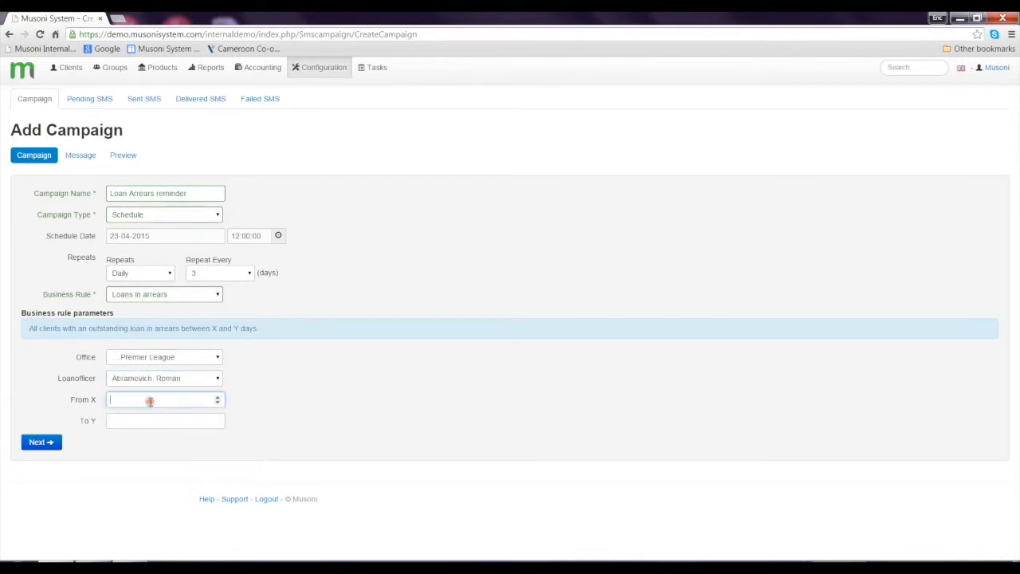
pyautogui.click(159, 398)
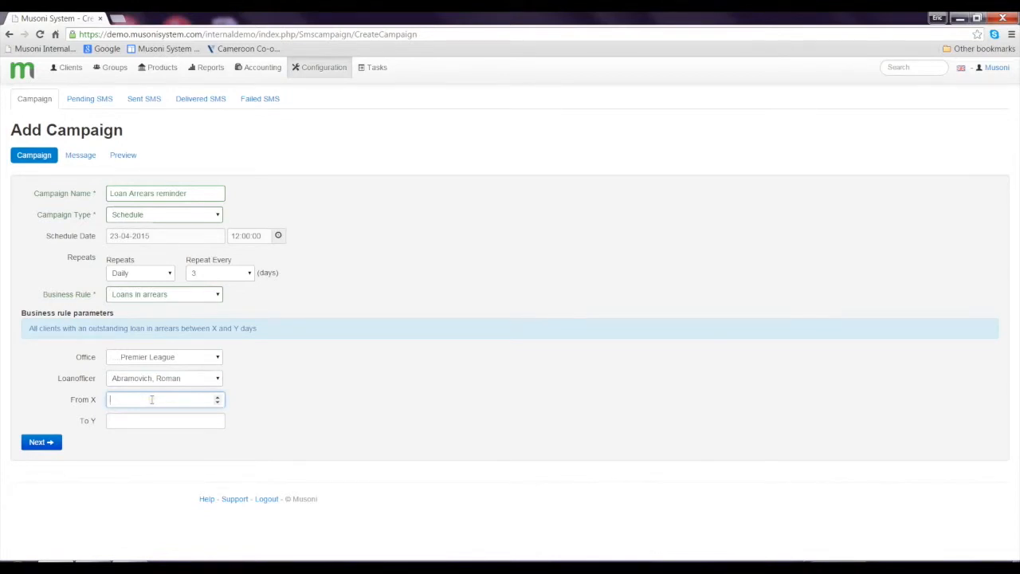
pyautogui.write('1')
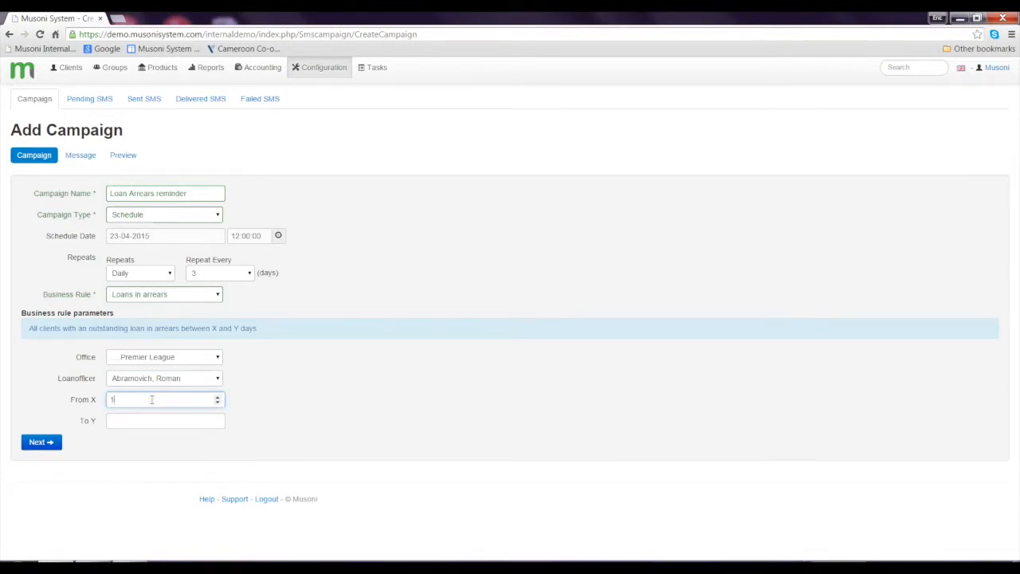
pyautogui.click(159, 421)
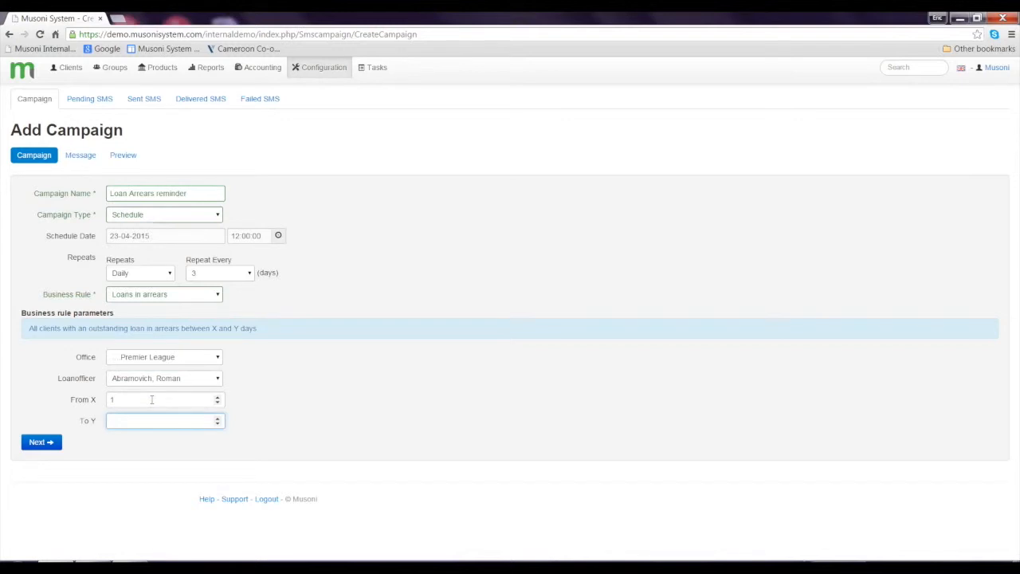
pyautogui.write('15')
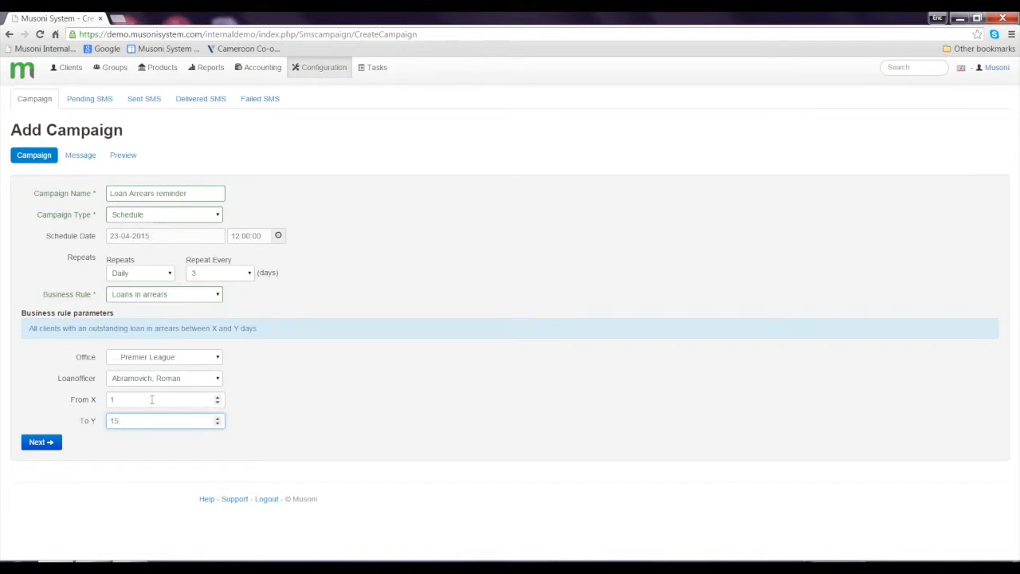
pyautogui.click(41, 442)
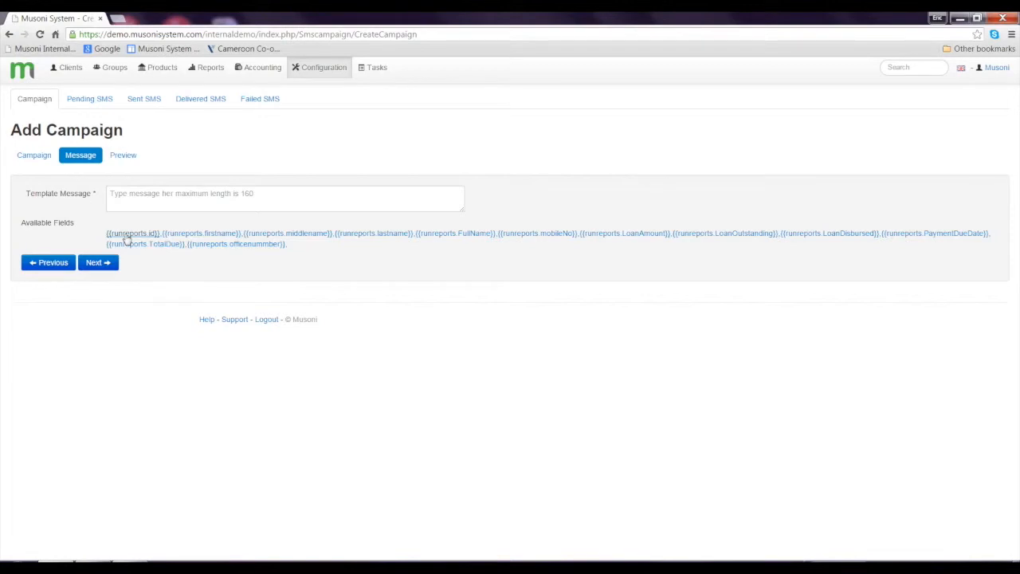
pyautogui.moveTo(140, 242)
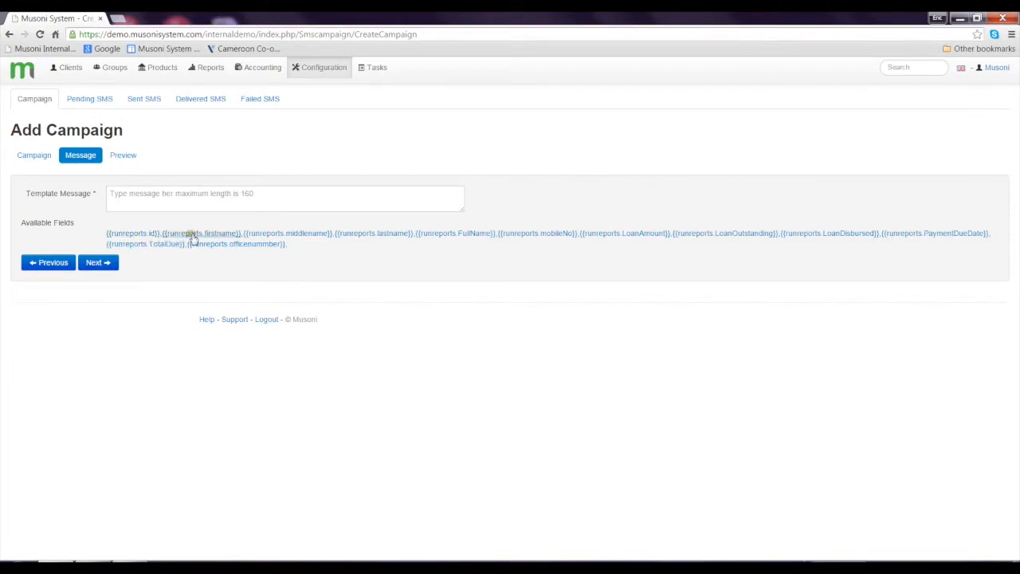
pyautogui.moveTo(470, 235)
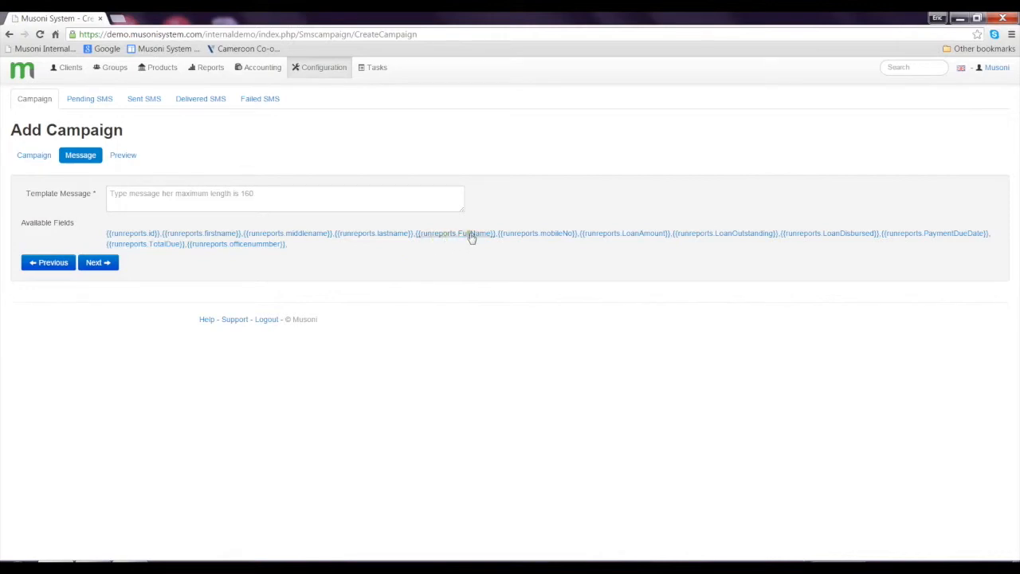
pyautogui.moveTo(468, 238)
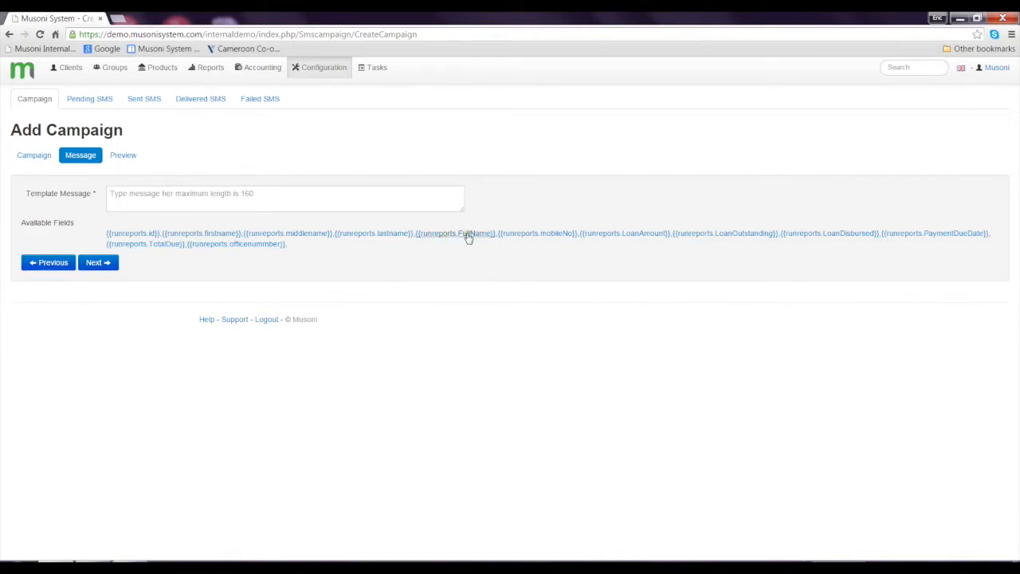
pyautogui.moveTo(478, 241)
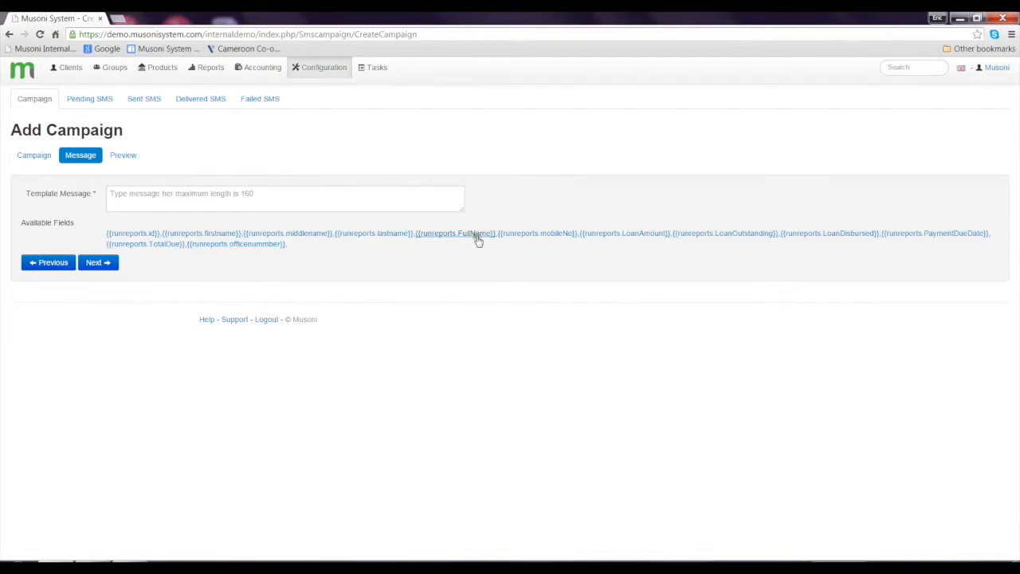
pyautogui.moveTo(636, 236)
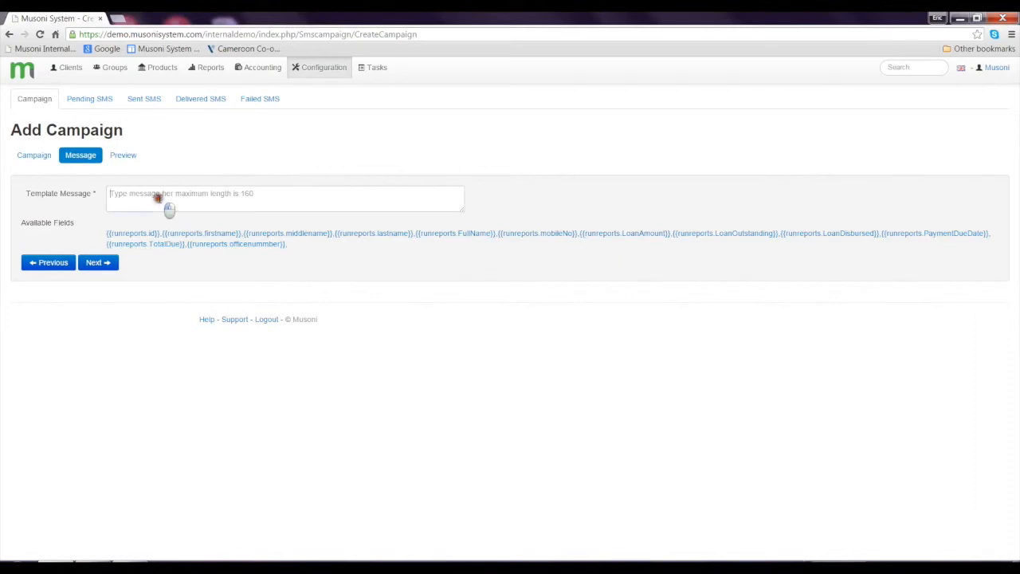
# - Write 'Dear firstname id, please be reminded to pay LoanOutstanding' using the available fields
pyautogui.write('Dear')
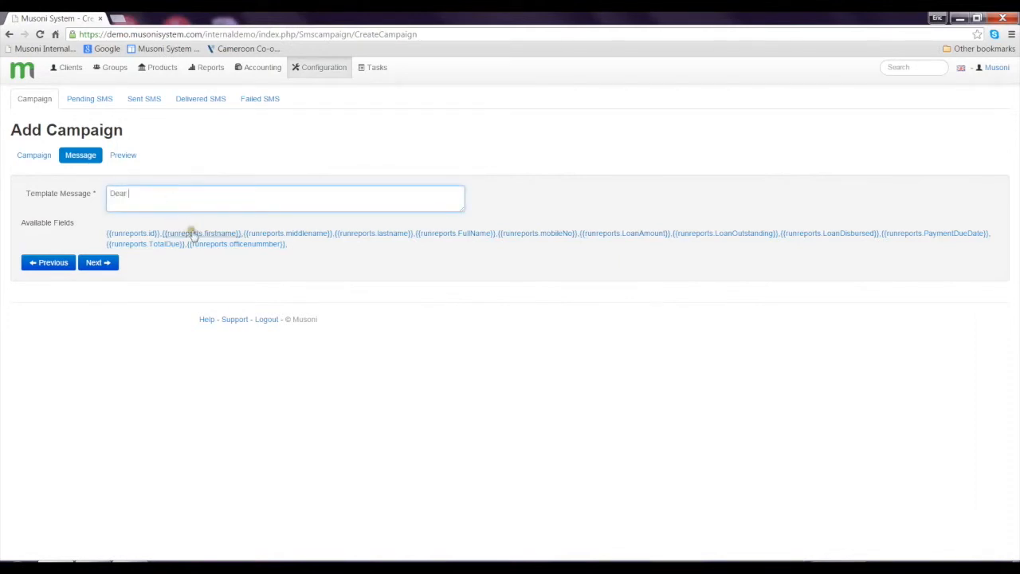
pyautogui.click(200, 233)
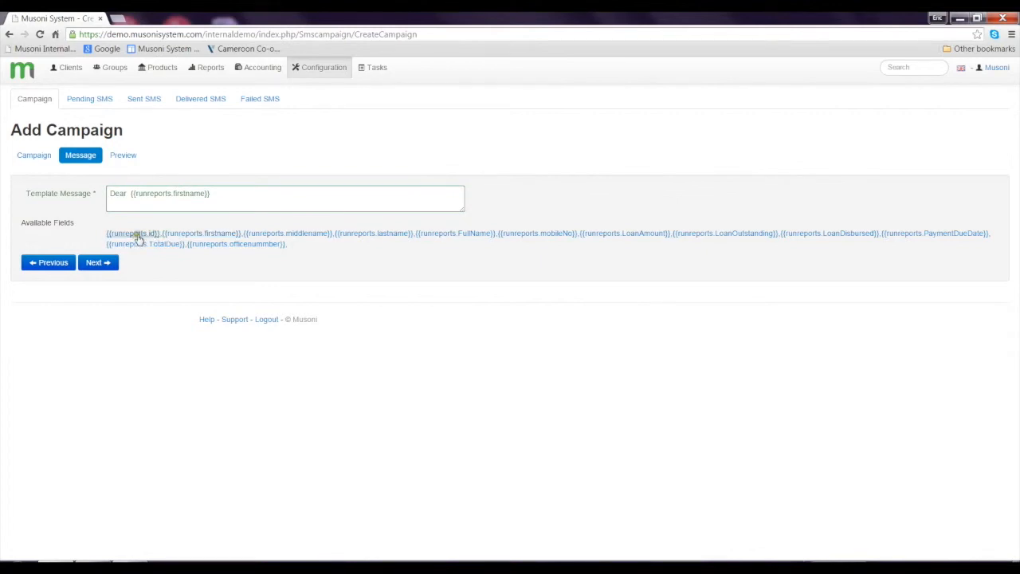
pyautogui.click(132, 232)
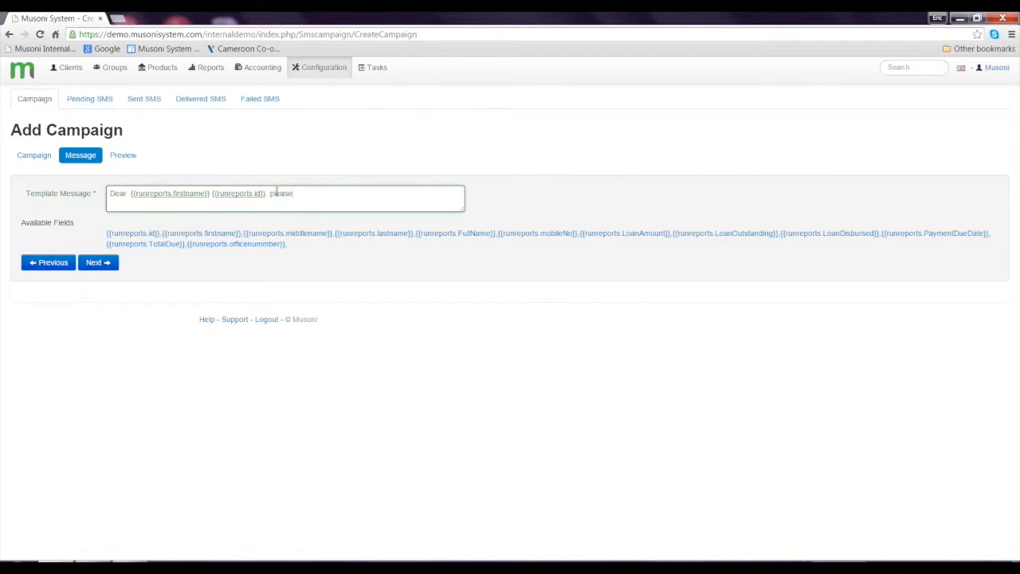
pyautogui.write('be reminded to p')
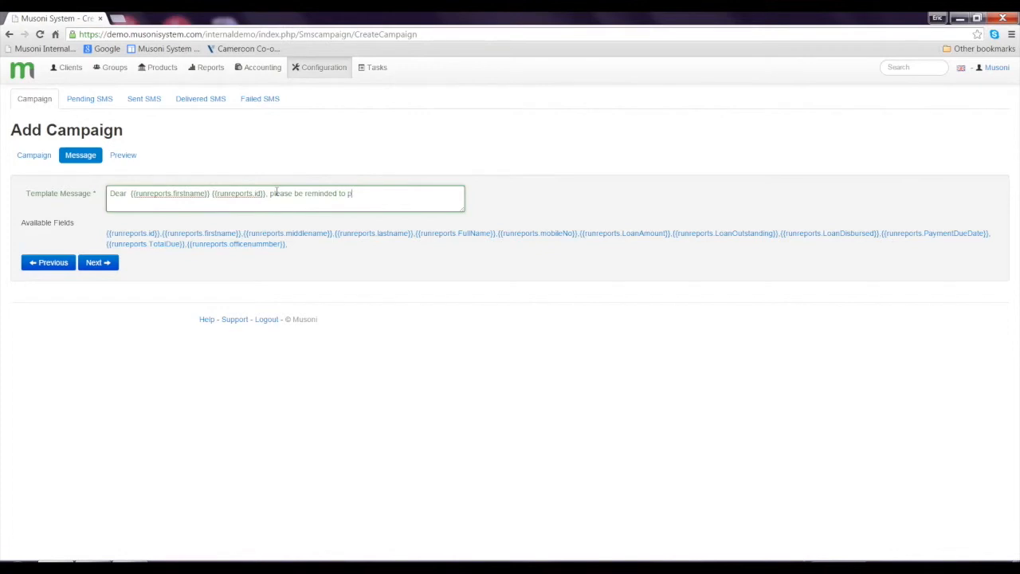
pyautogui.write('ay')
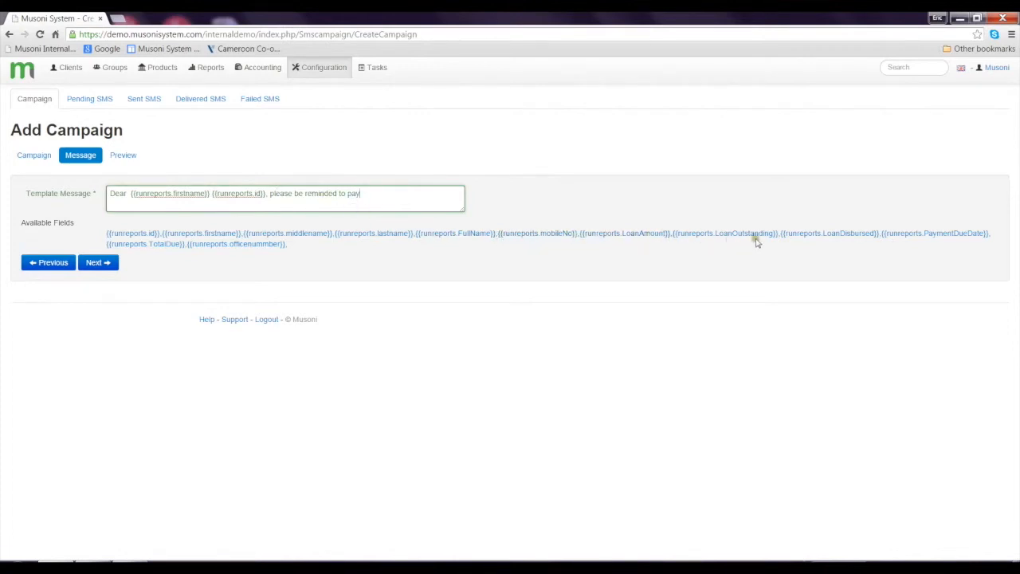
pyautogui.click(732, 232)
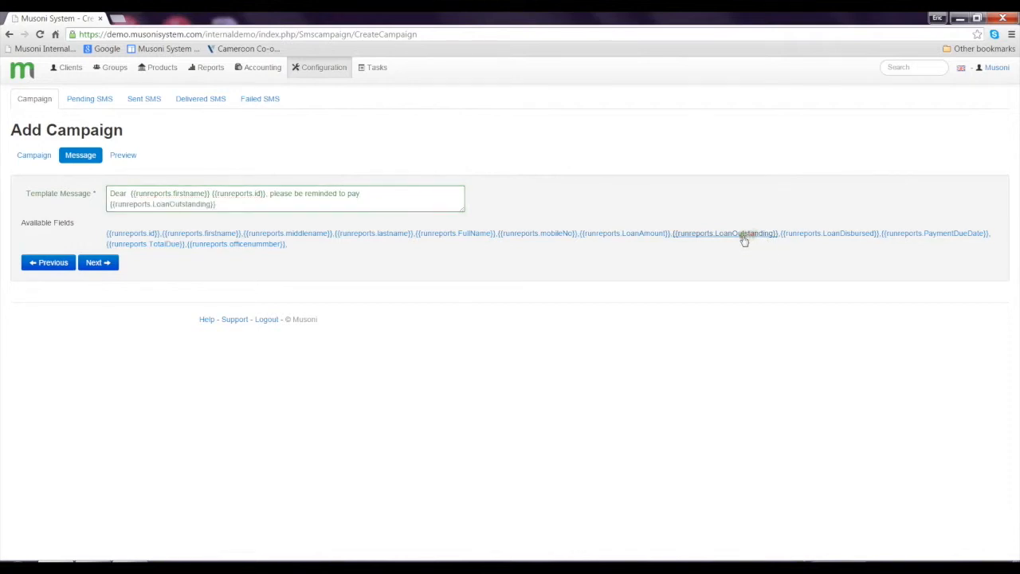
# - Finish the template with 'due on the PaymentDueDate. Thanks', removing mistyped characters
pyautogui.write('due on the')
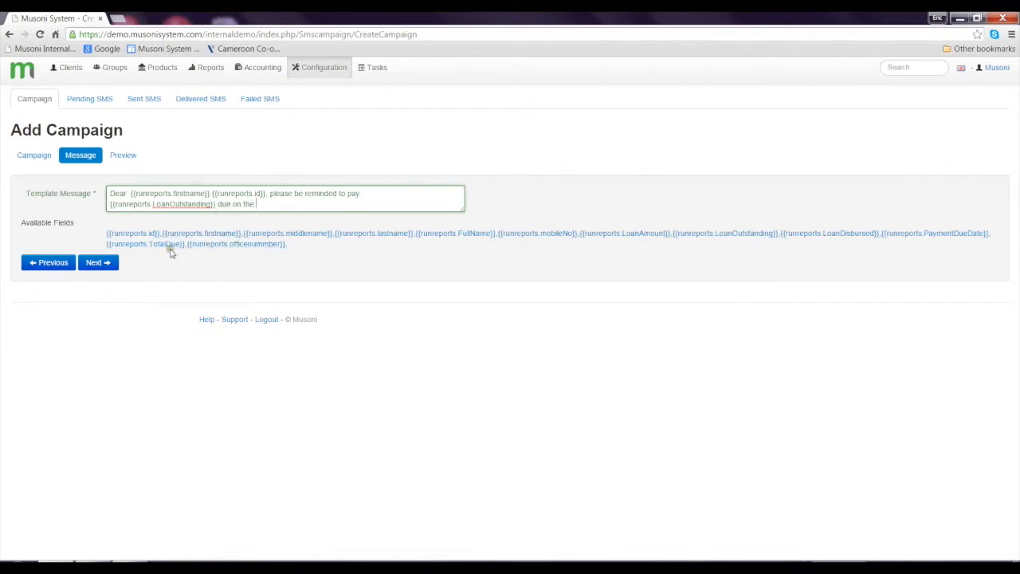
pyautogui.click(147, 244)
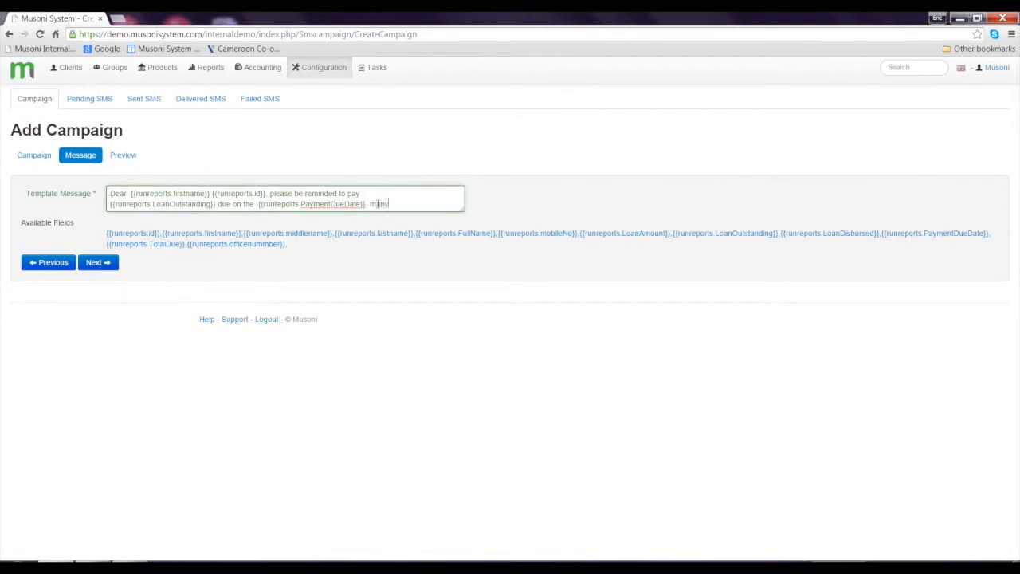
pyautogui.press('BackSpace')
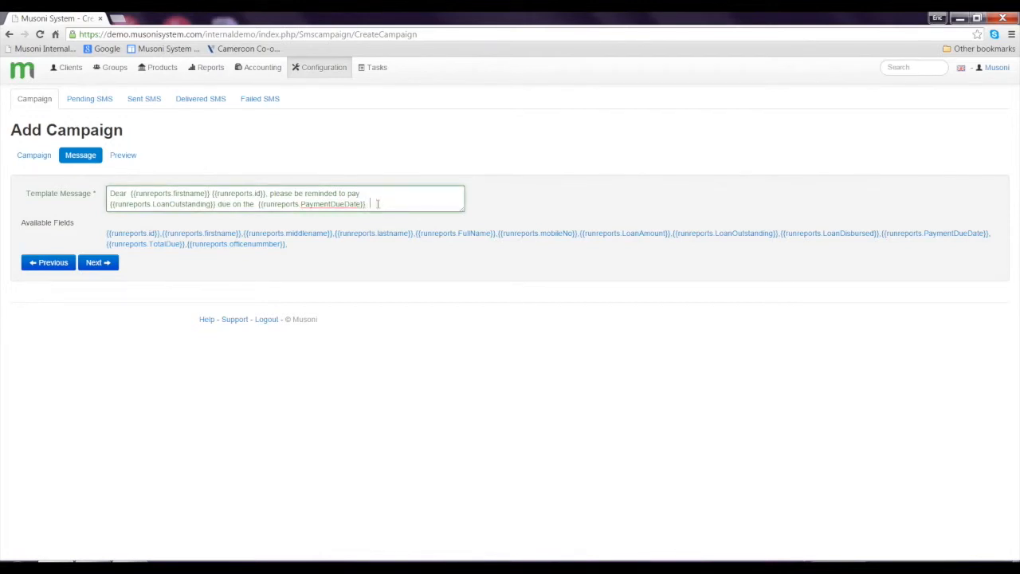
pyautogui.write('Thanks')
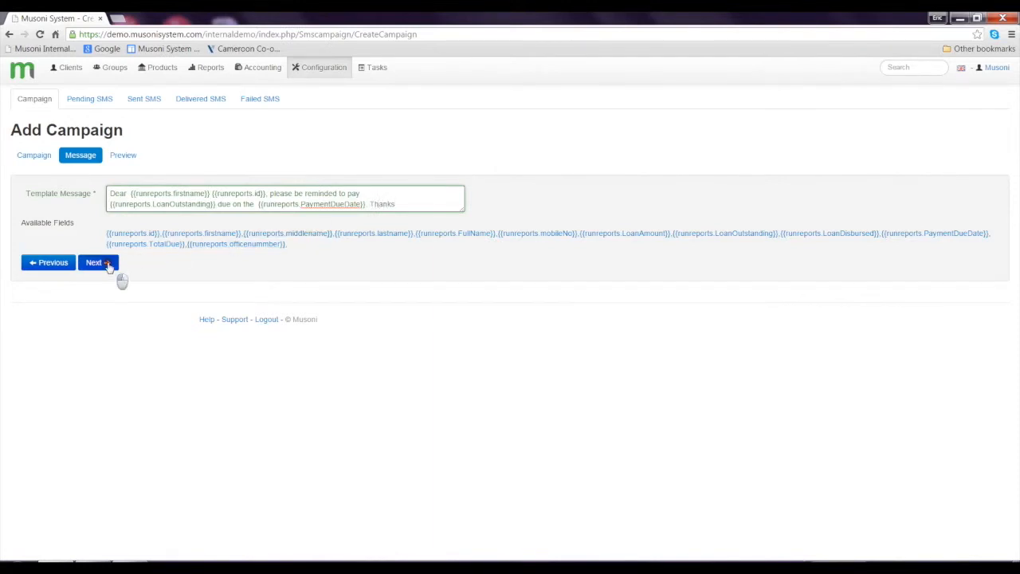
# - Preview the campaign summary and save it, listing it as Pending
pyautogui.click(93, 261)
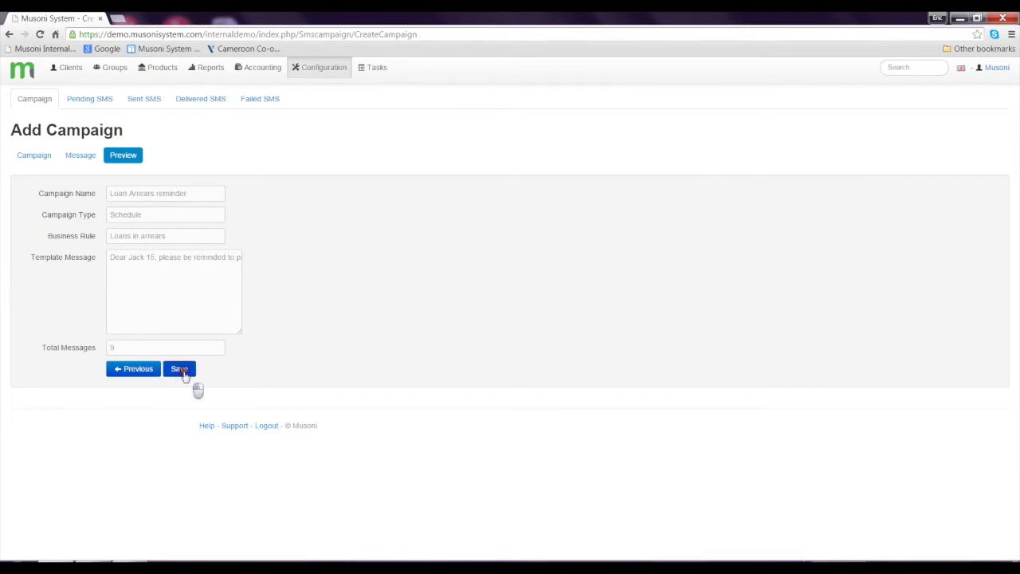
pyautogui.click(179, 370)
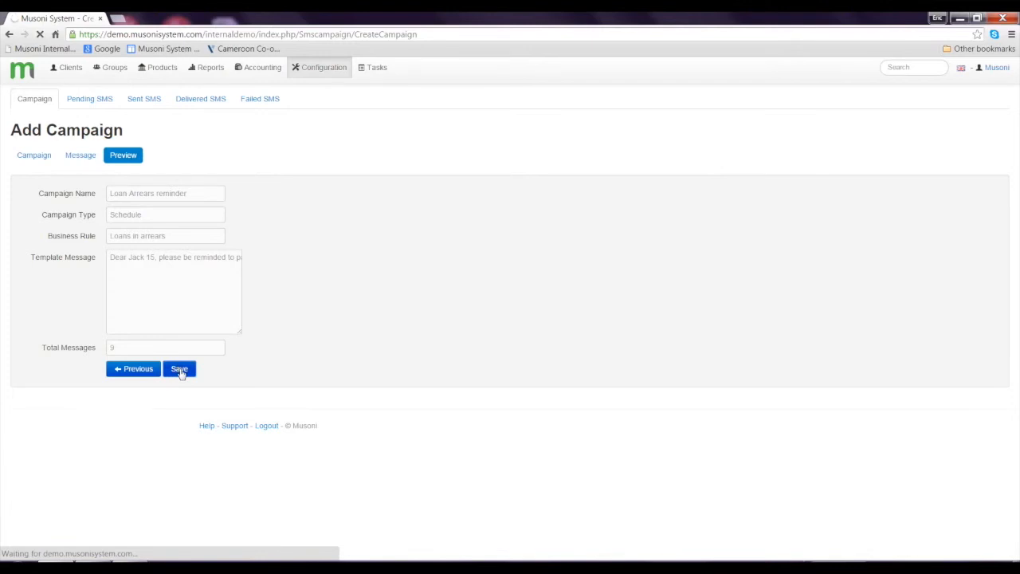
pyautogui.click(178, 370)
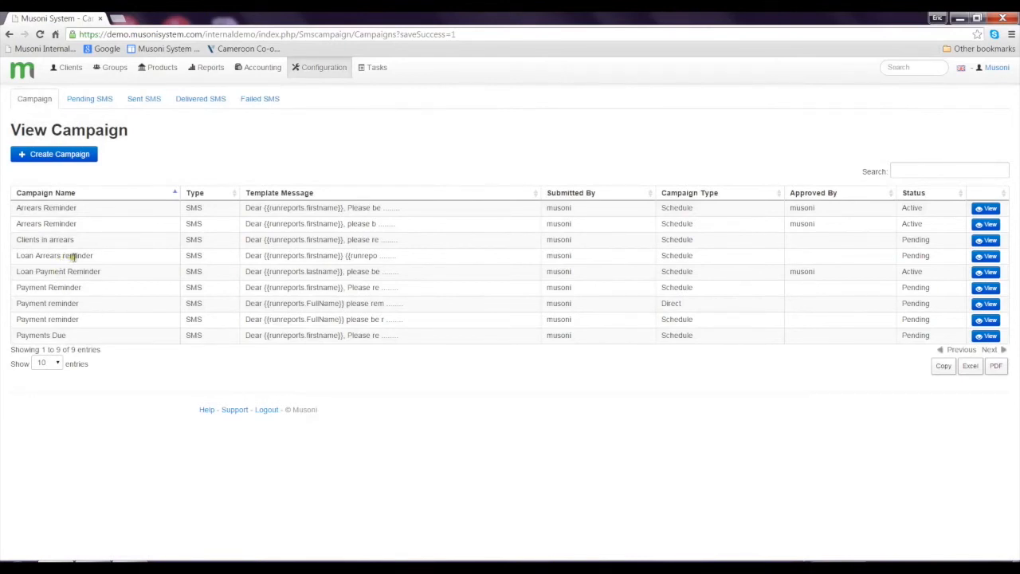
pyautogui.moveTo(523, 268)
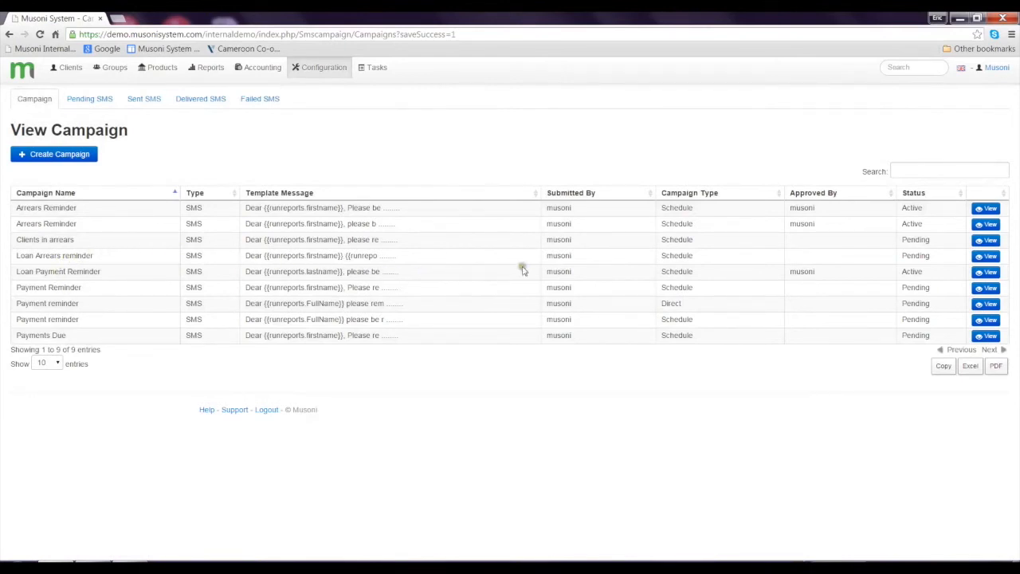
pyautogui.moveTo(819, 265)
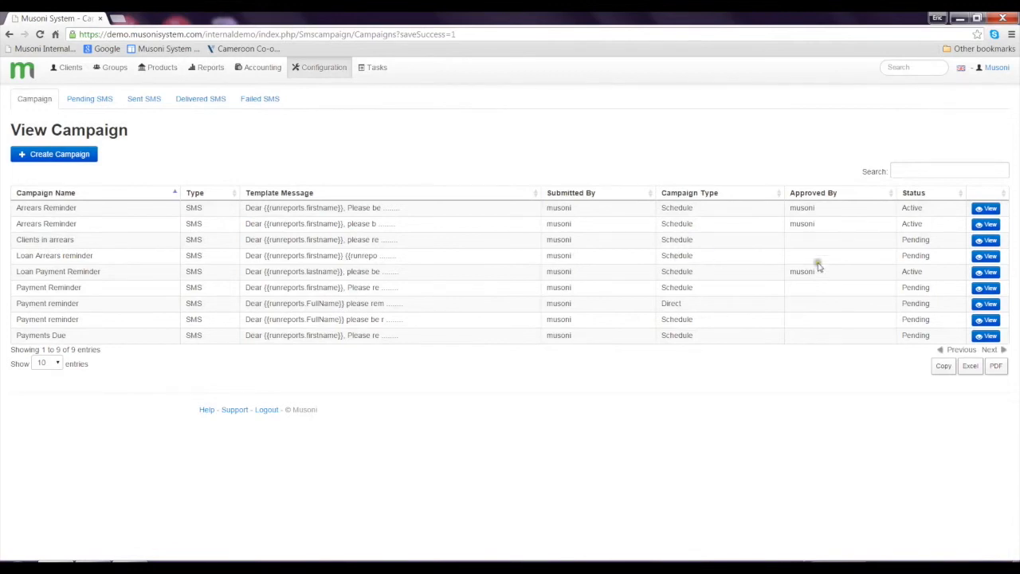
pyautogui.moveTo(927, 258)
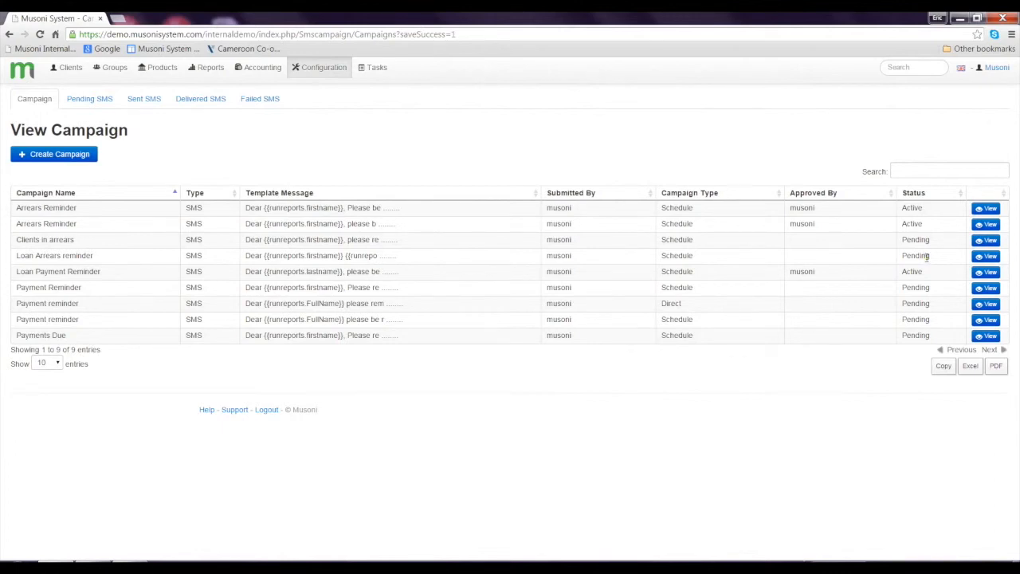
# - View the details of the pending Loan Arrears reminder campaign
pyautogui.click(985, 254)
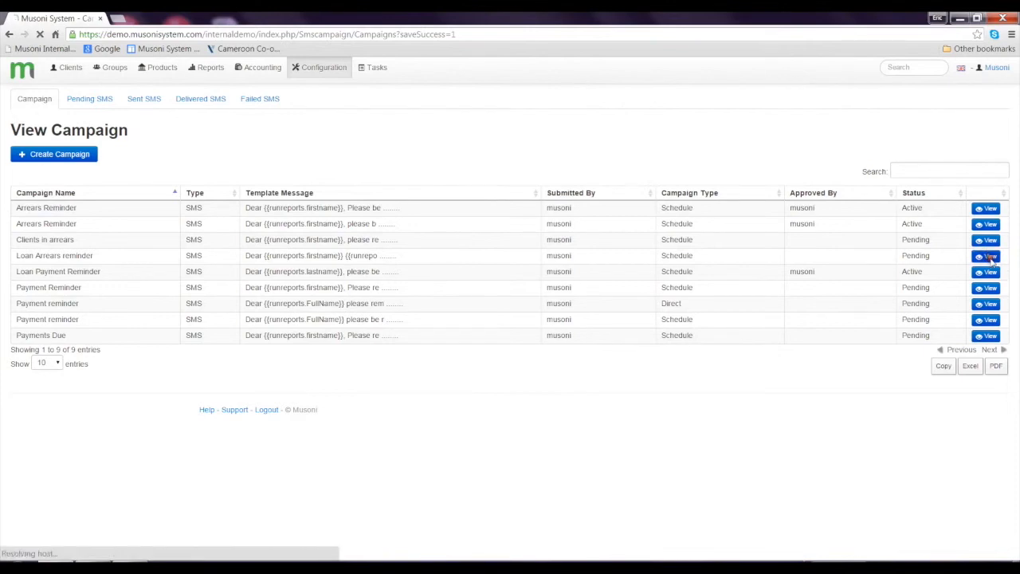
# - Approve the campaign with date 22-04-2015 so it shows Active in the list
pyautogui.click(986, 255)
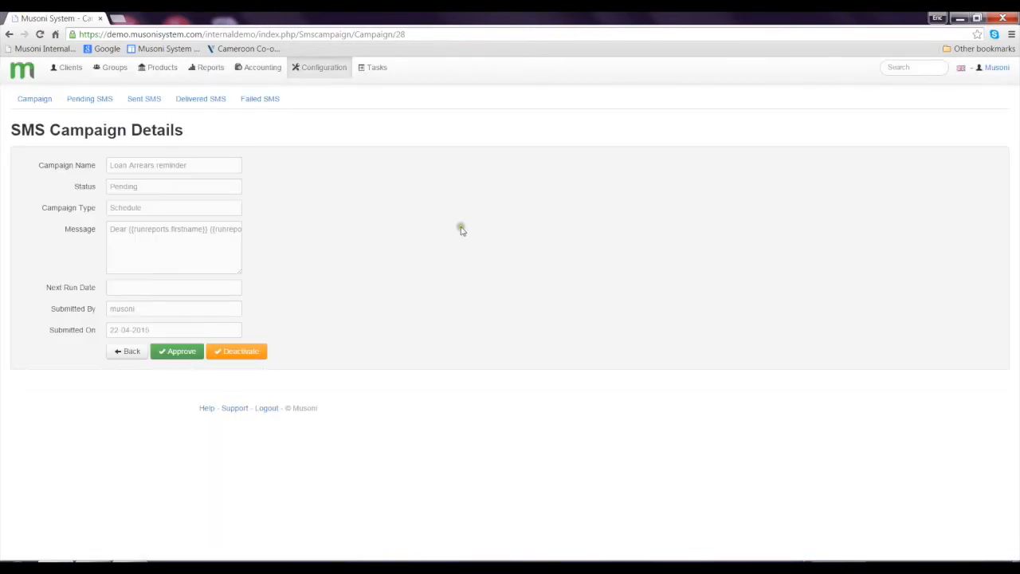
pyautogui.moveTo(169, 303)
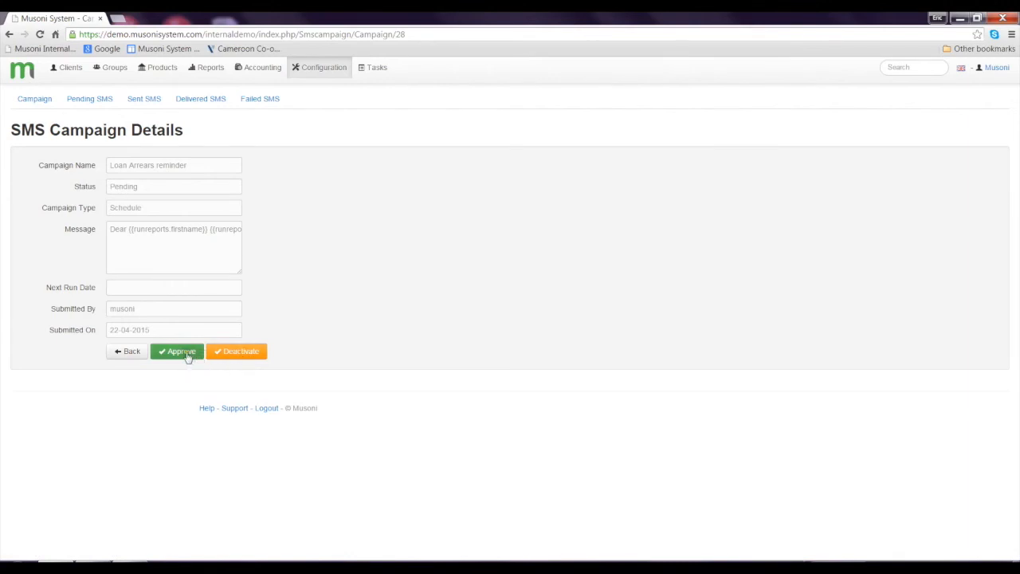
pyautogui.click(176, 352)
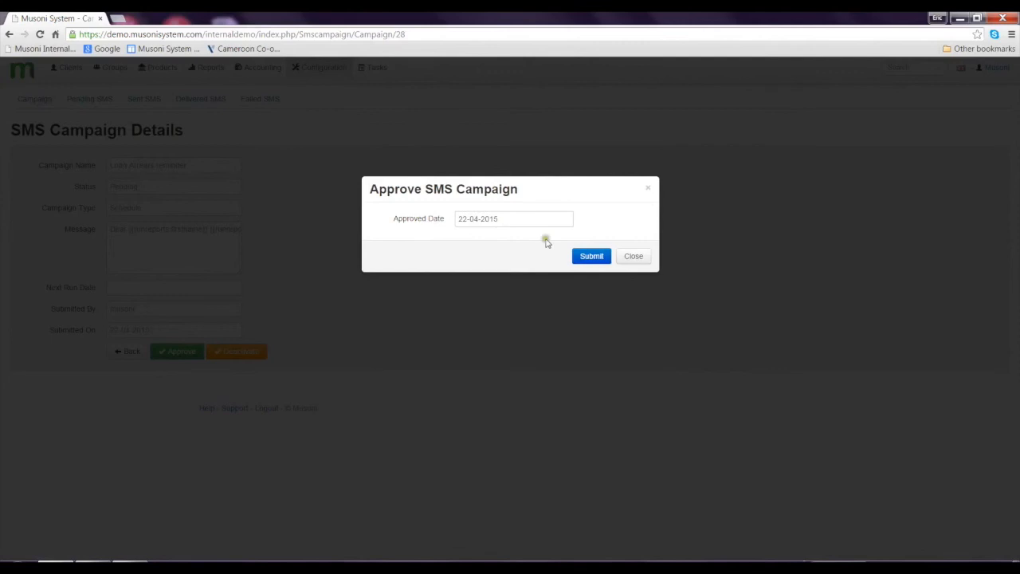
pyautogui.click(592, 255)
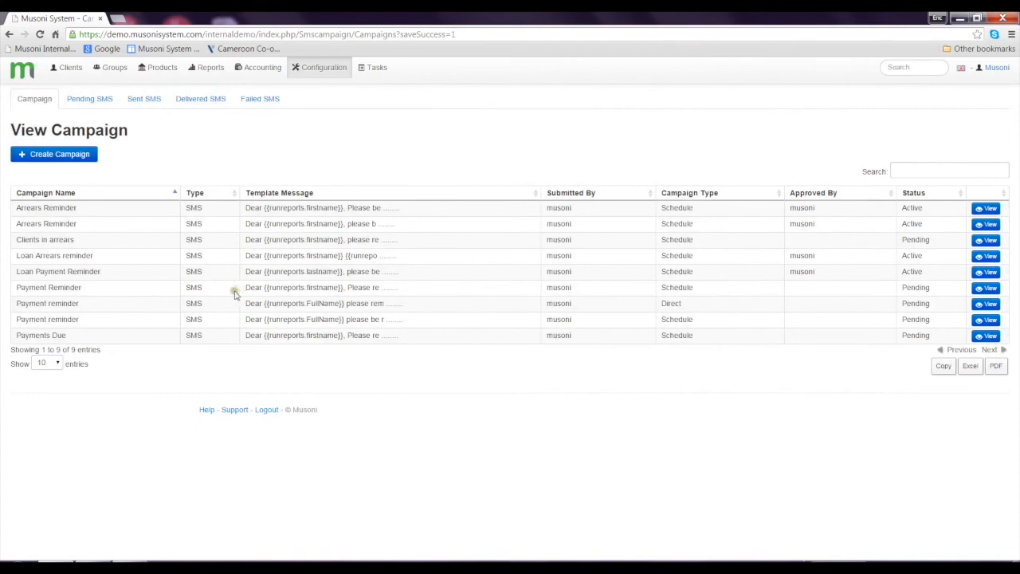
pyautogui.moveTo(115, 274)
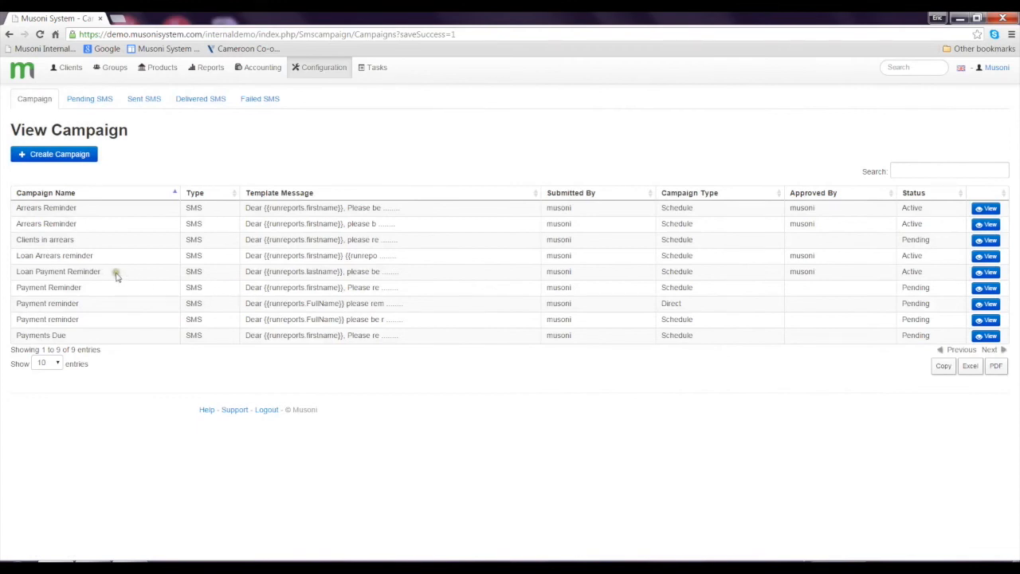